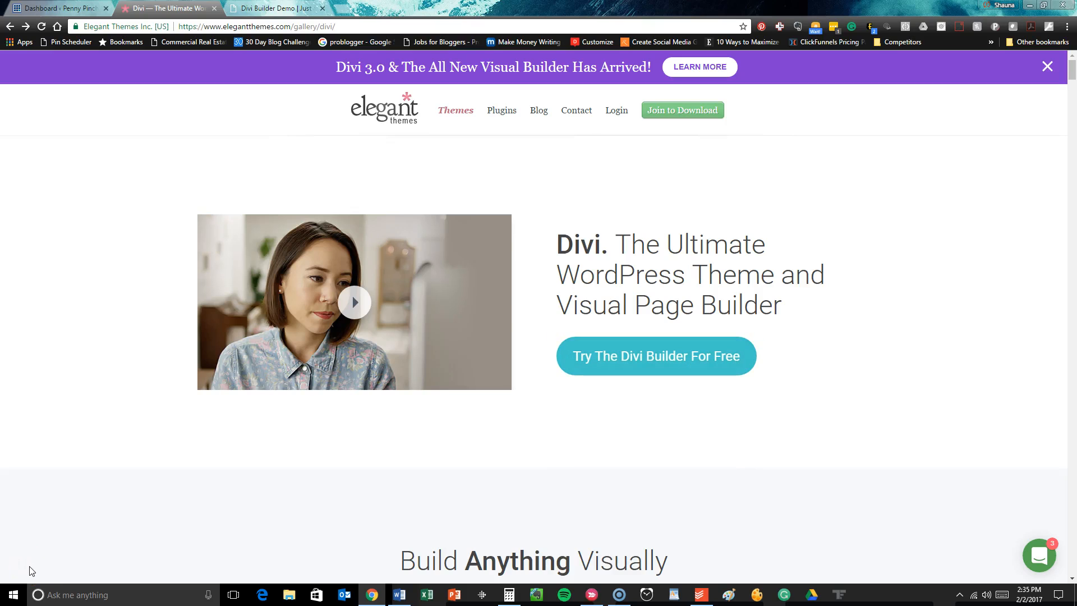
pyautogui.moveTo(655, 355)
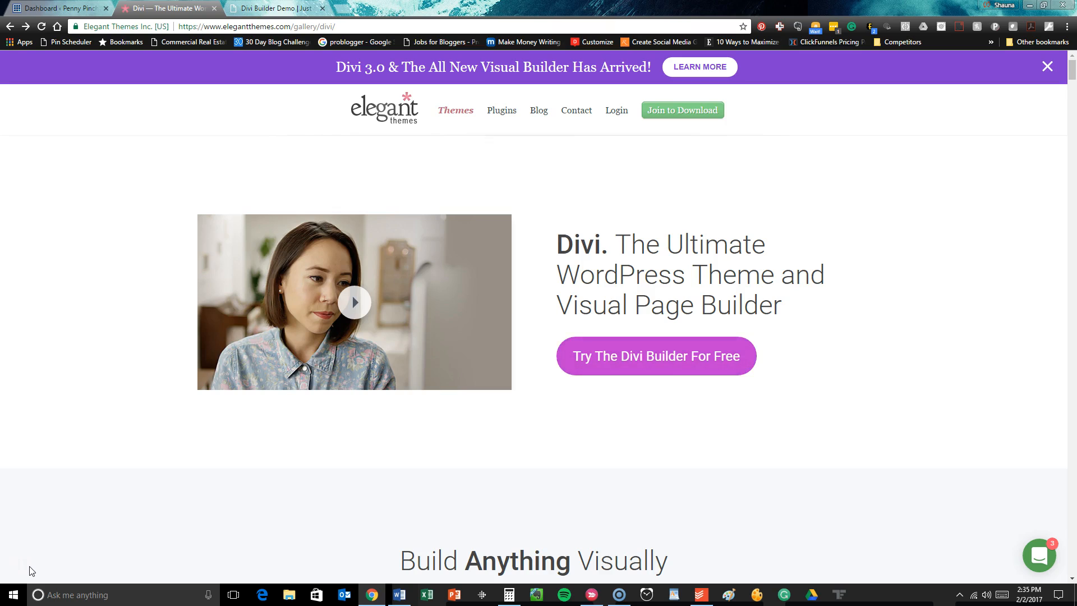
pyautogui.moveTo(655, 355)
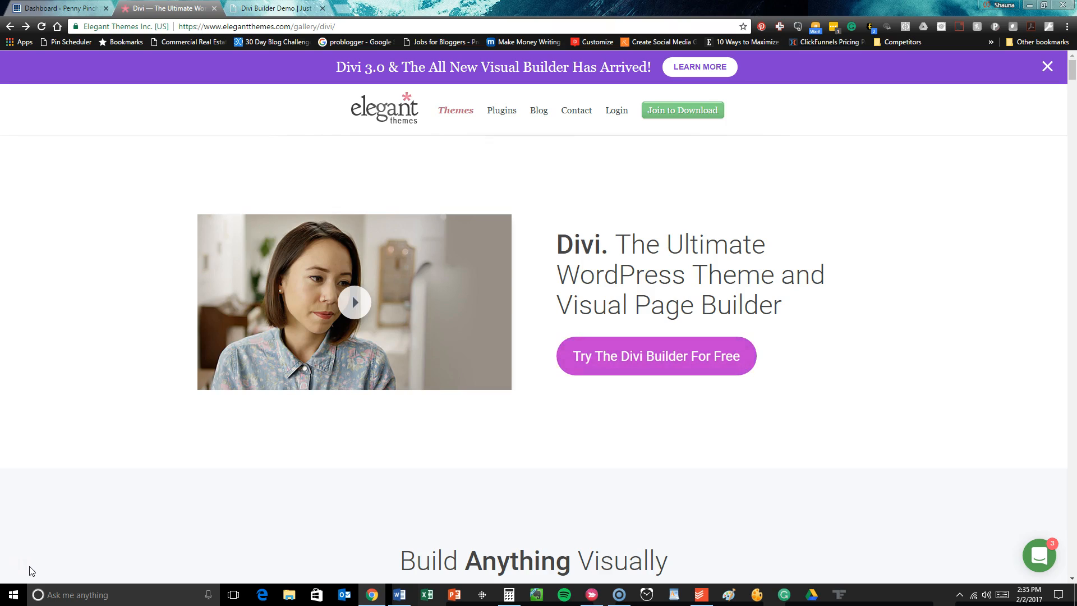
pyautogui.moveTo(655, 356)
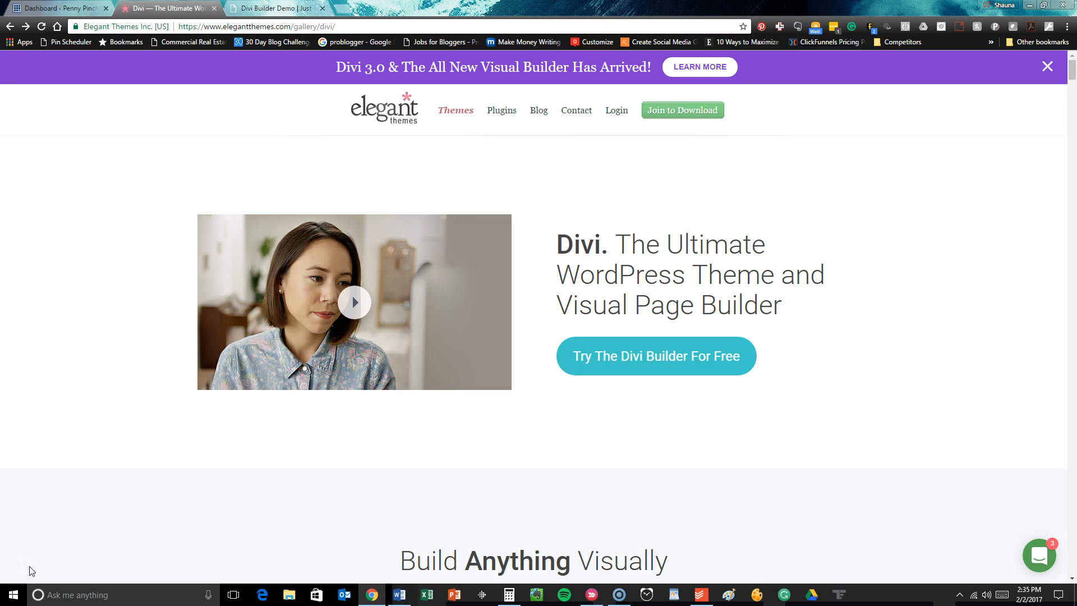
pyautogui.moveTo(655, 356)
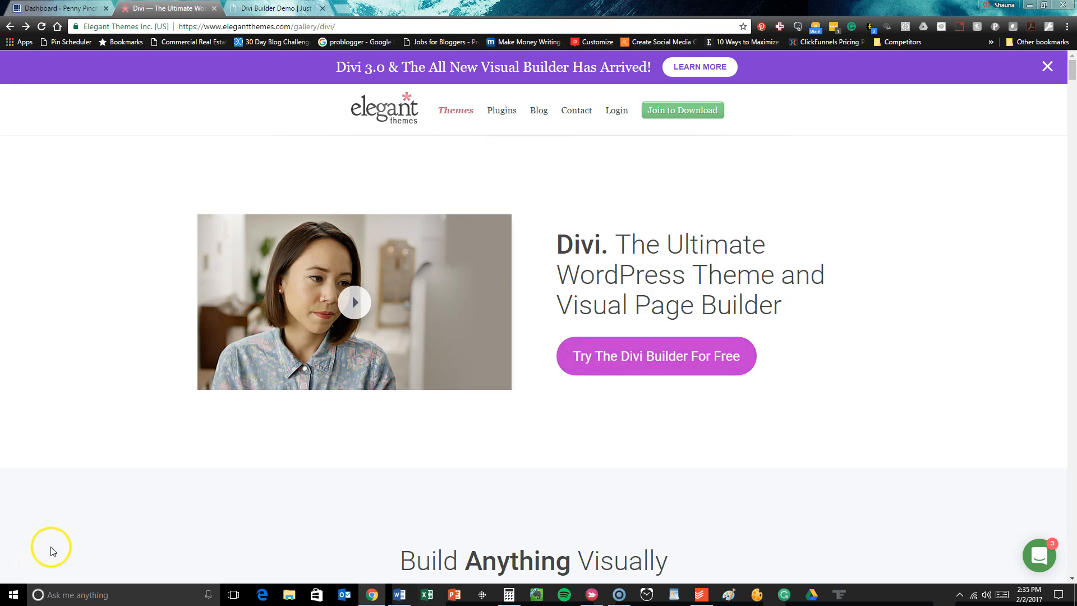
pyautogui.moveTo(84, 474)
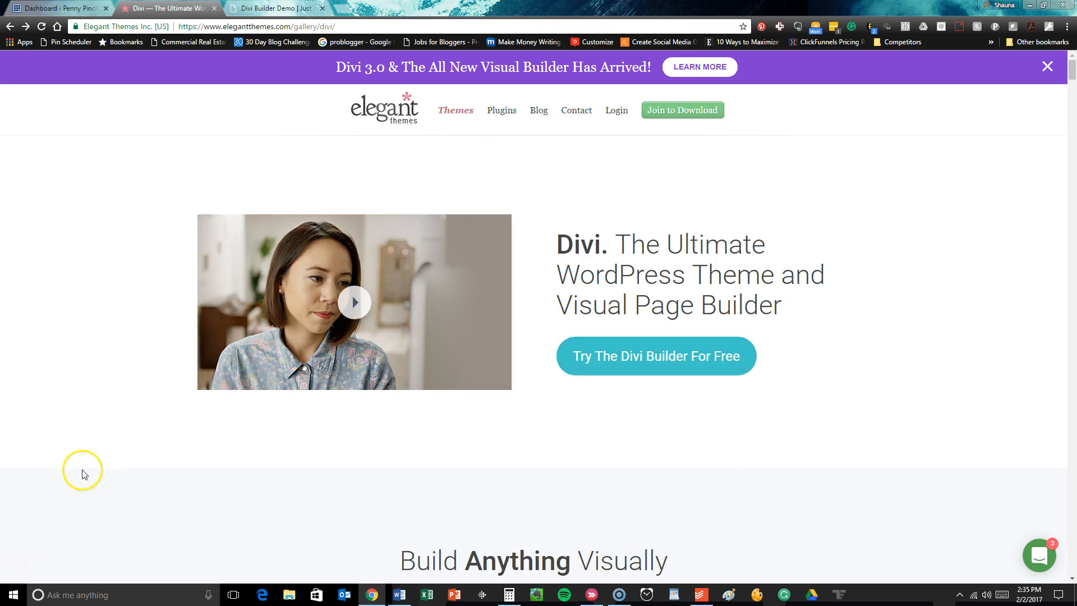
# Scroll through the Divi pages and the Divi Builder demo page to review them.
pyautogui.scroll(-3)
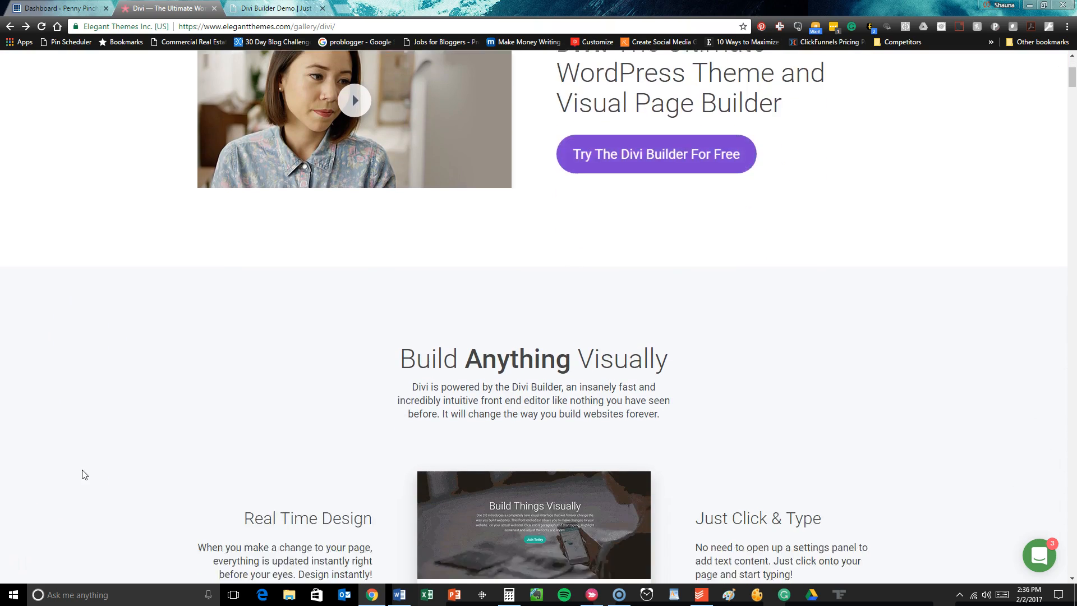
pyautogui.scroll(-3)
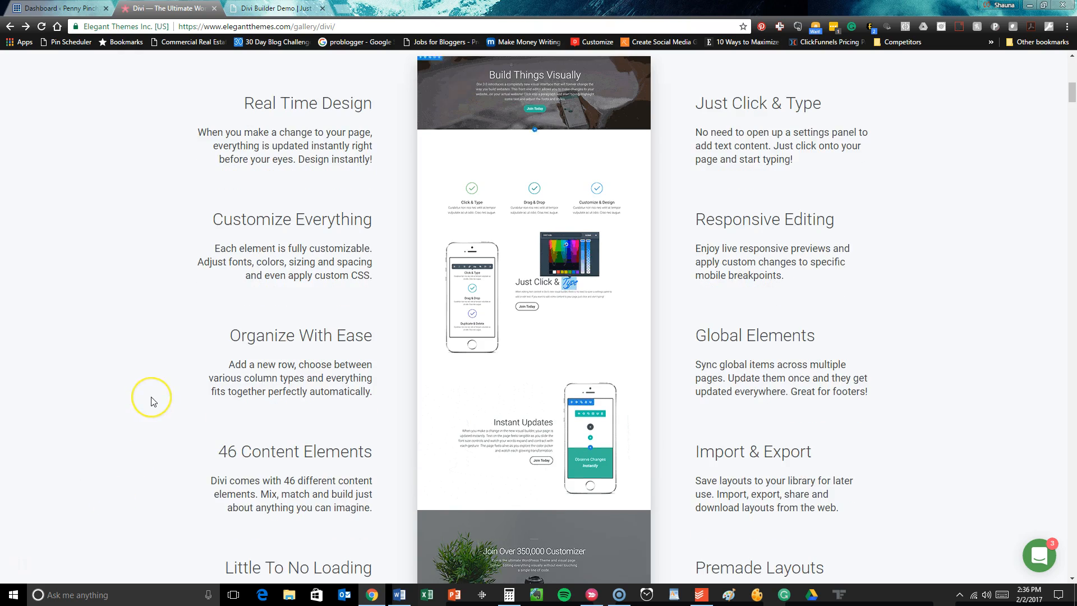
pyautogui.scroll(-3)
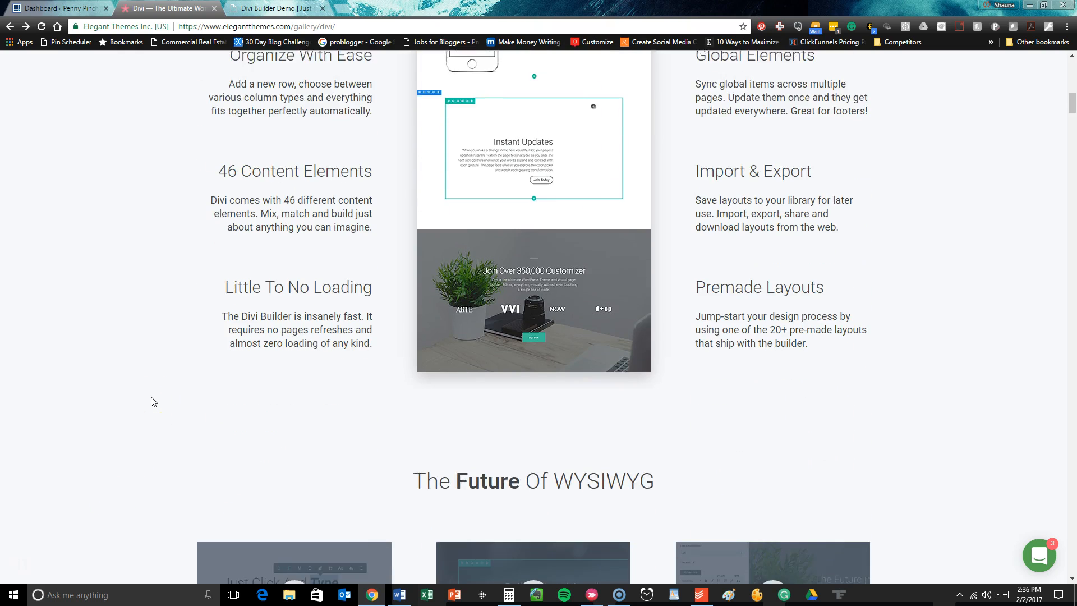
pyautogui.scroll(-3)
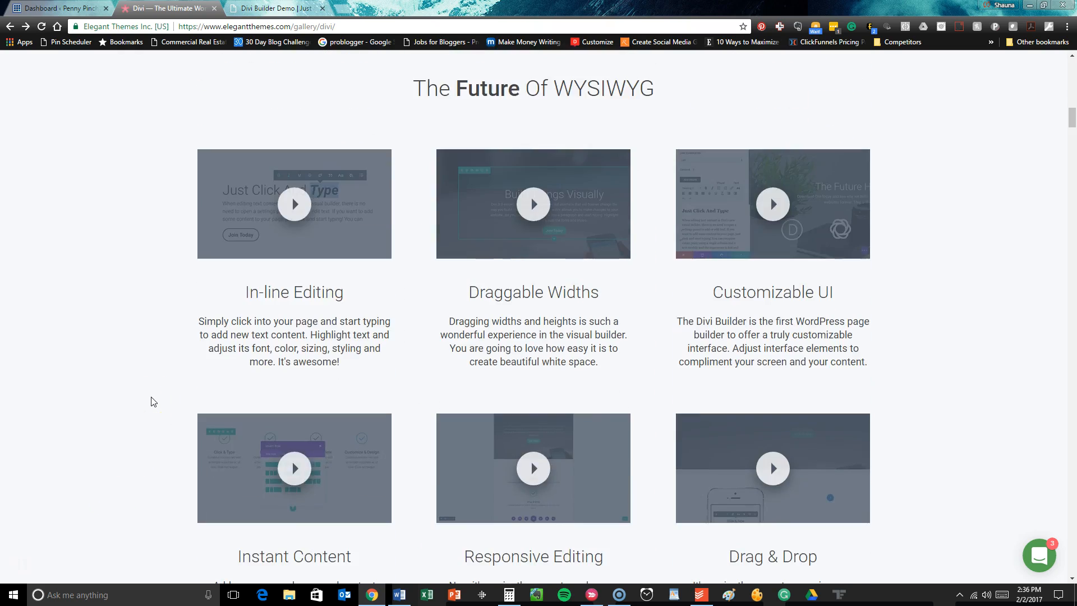
pyautogui.scroll(-3)
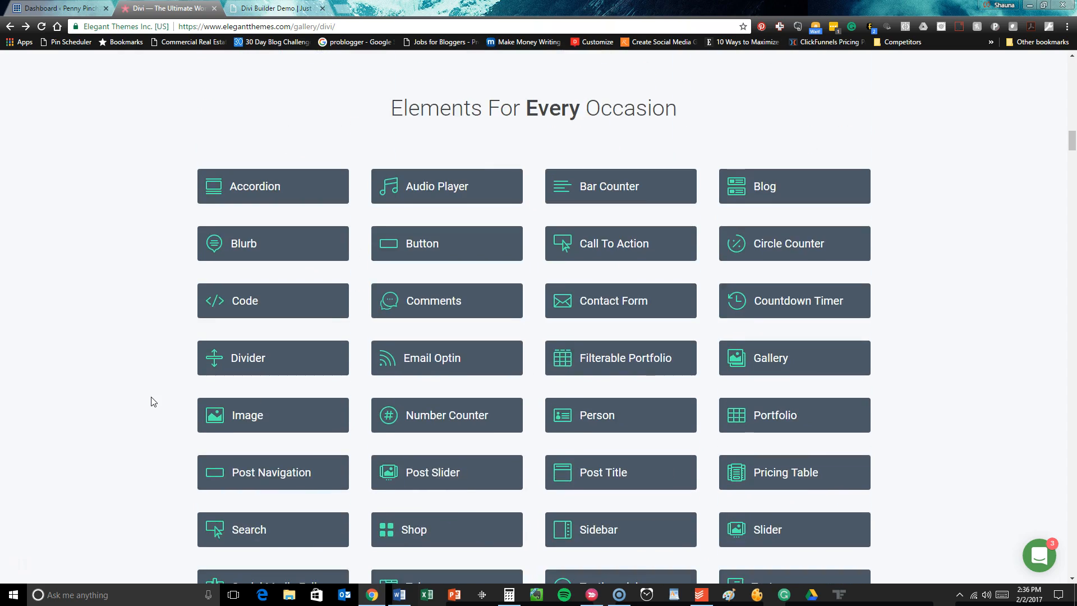
pyautogui.scroll(-3)
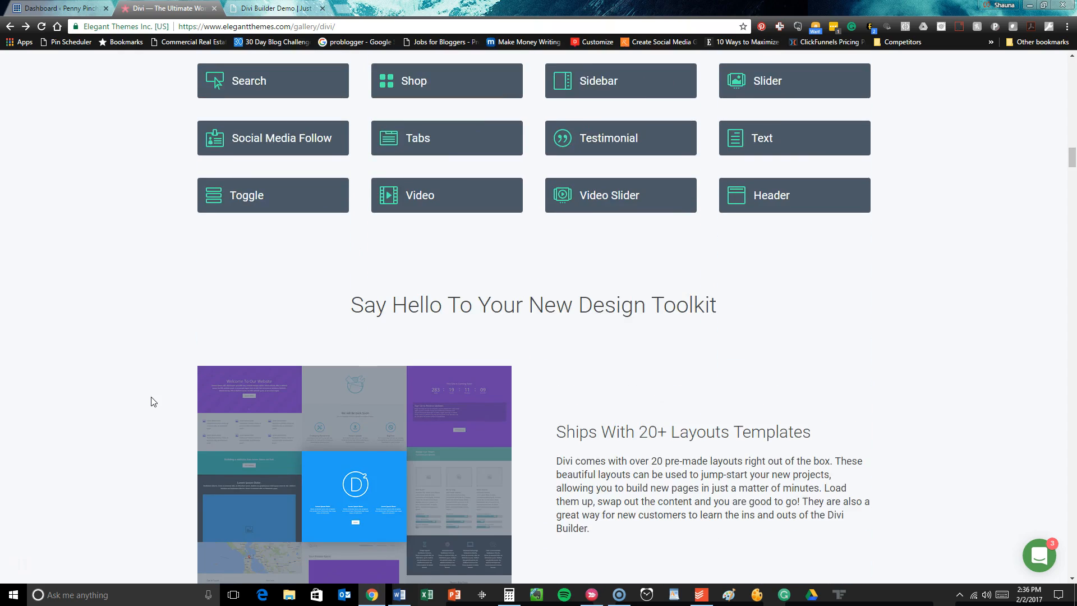
pyautogui.scroll(-3)
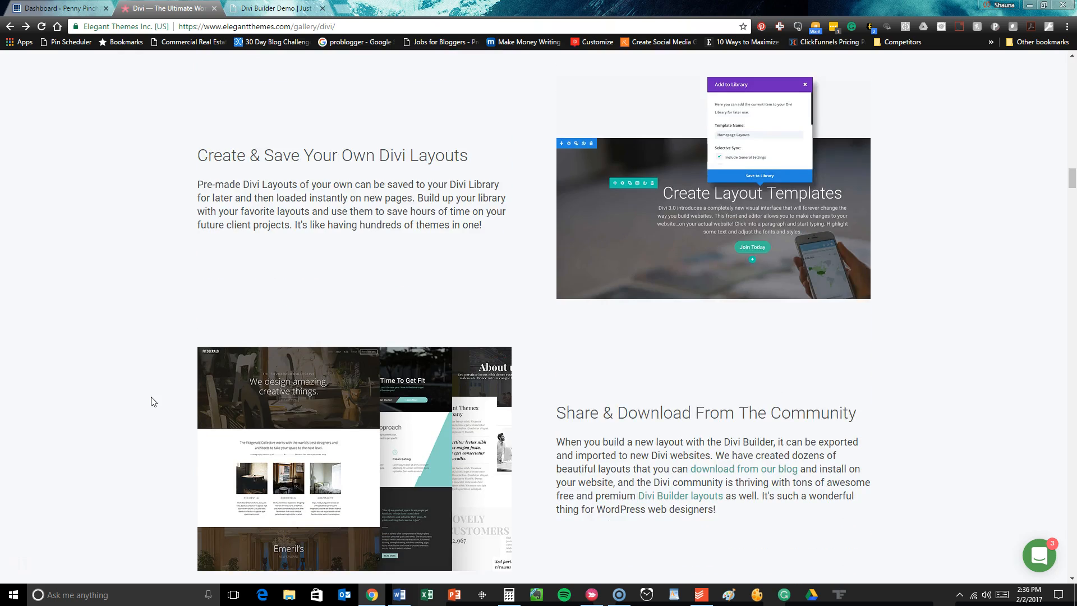
pyautogui.scroll(3)
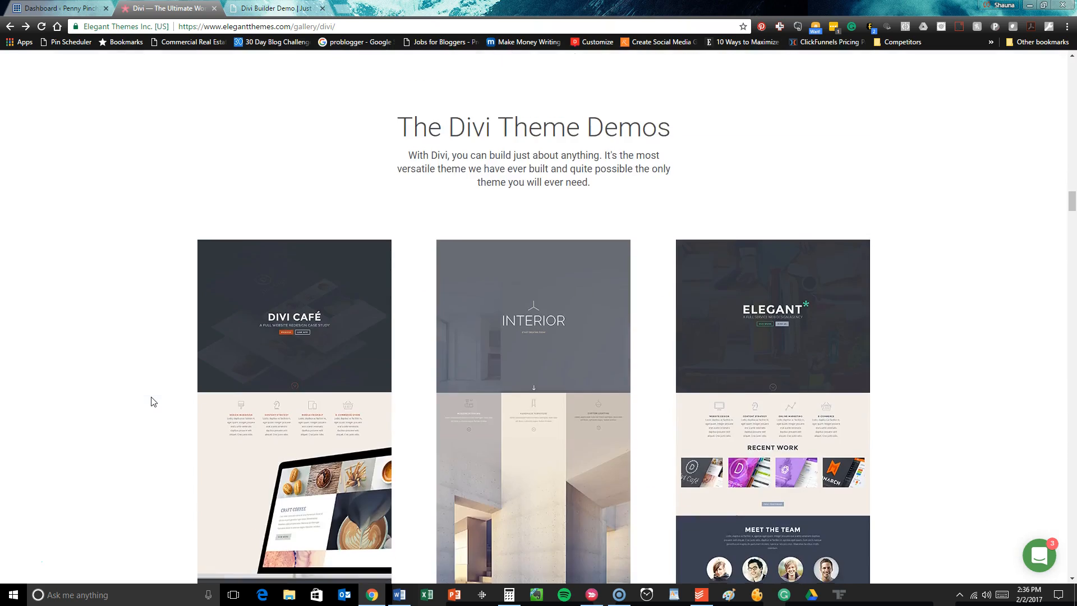
pyautogui.scroll(-3)
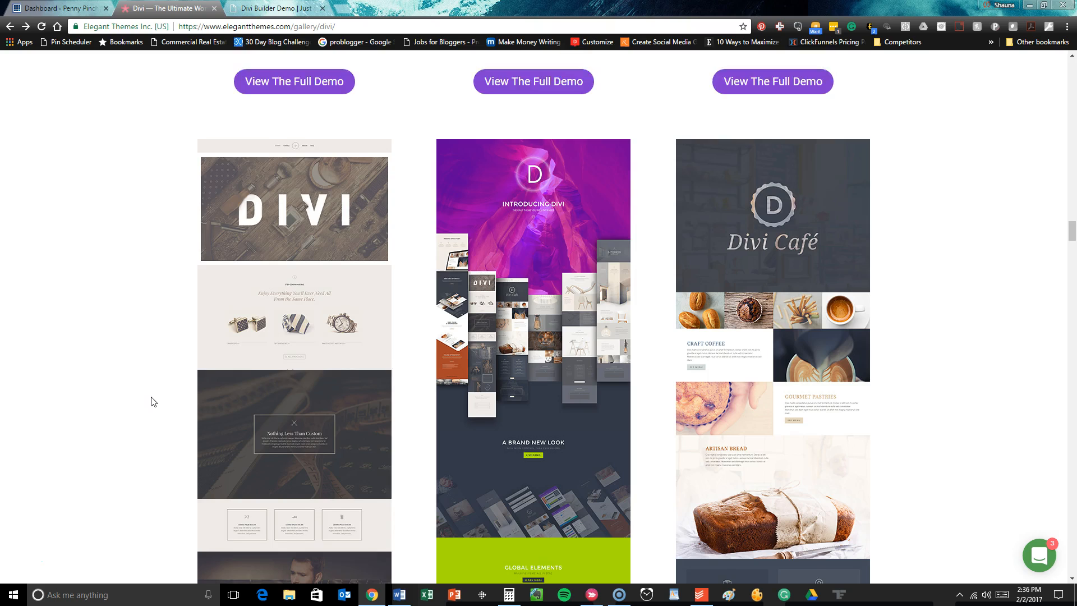
pyautogui.scroll(-3)
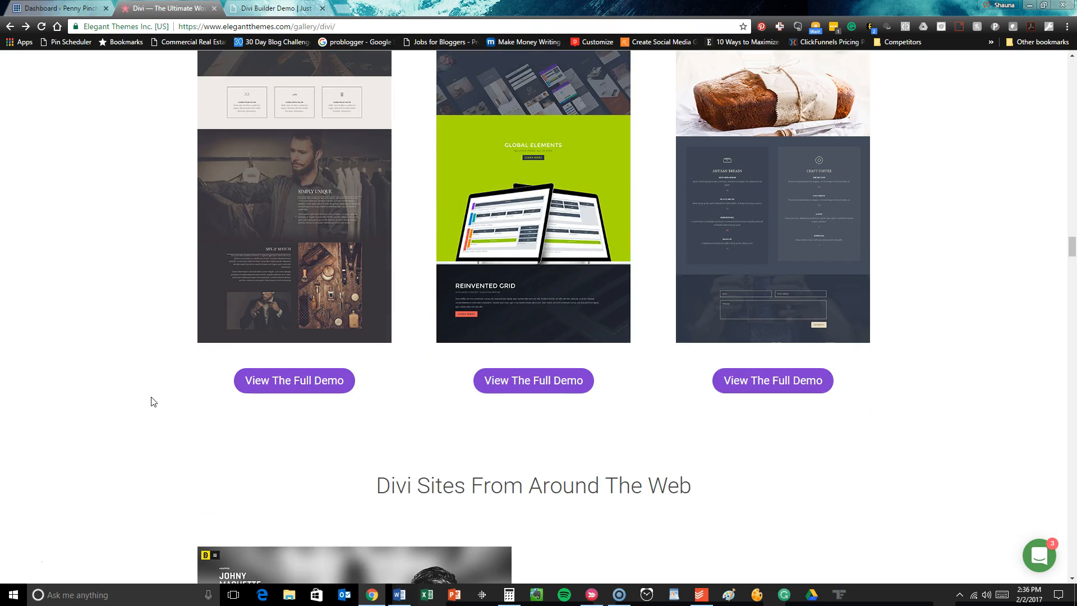
pyautogui.scroll(-3)
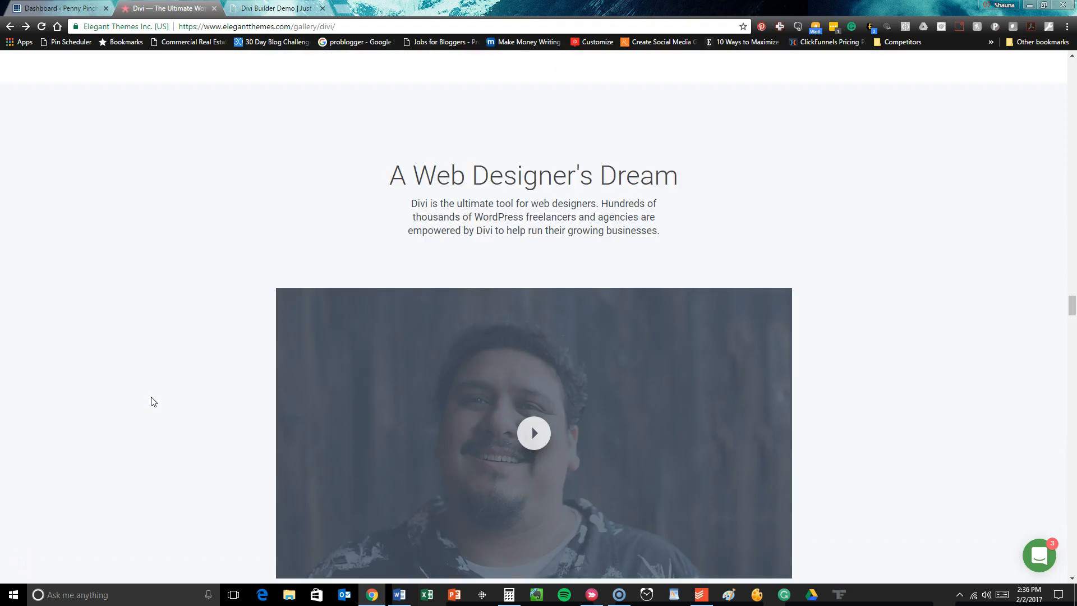
pyautogui.scroll(-3)
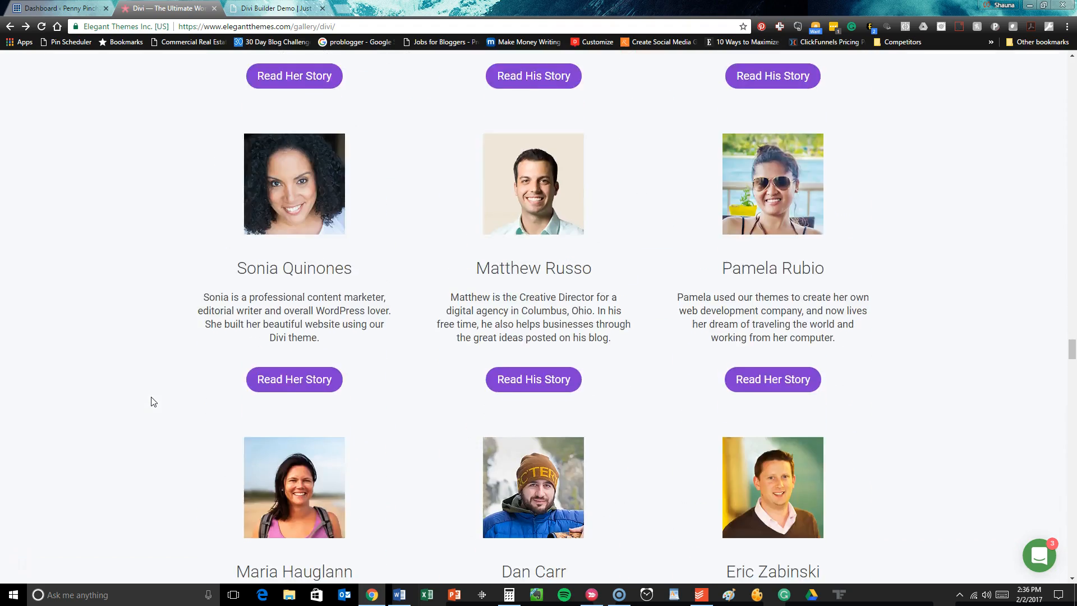
pyautogui.scroll(3)
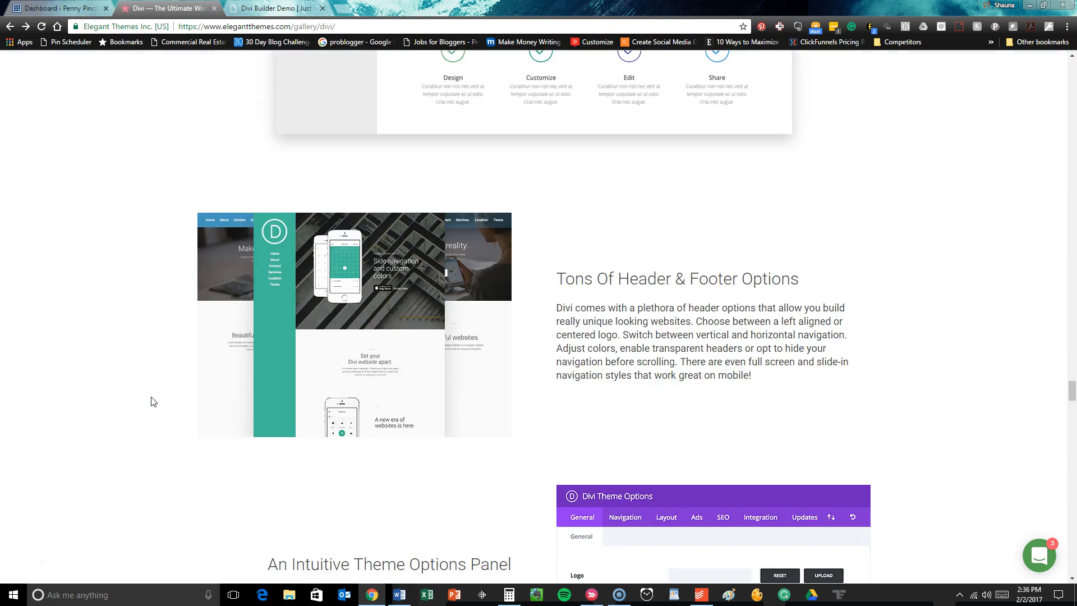
pyautogui.scroll(-3)
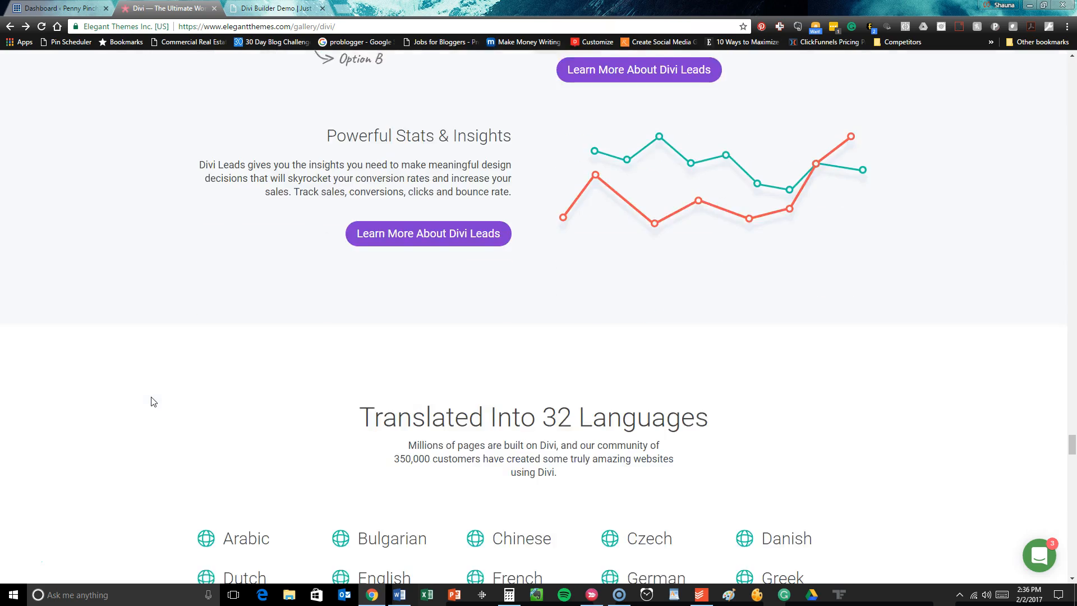
pyautogui.scroll(-3)
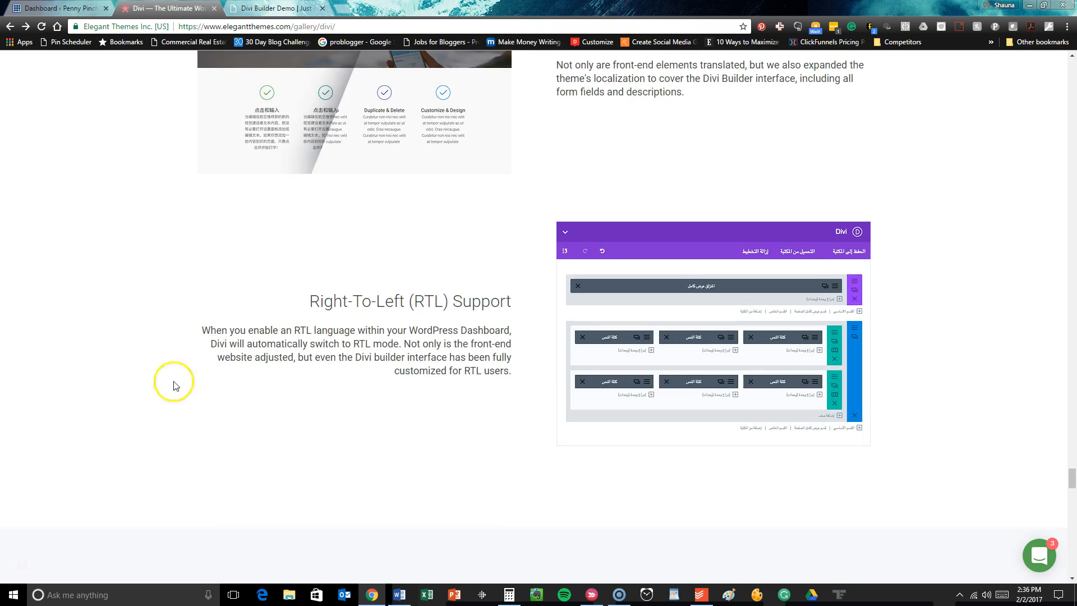
pyautogui.click(275, 8)
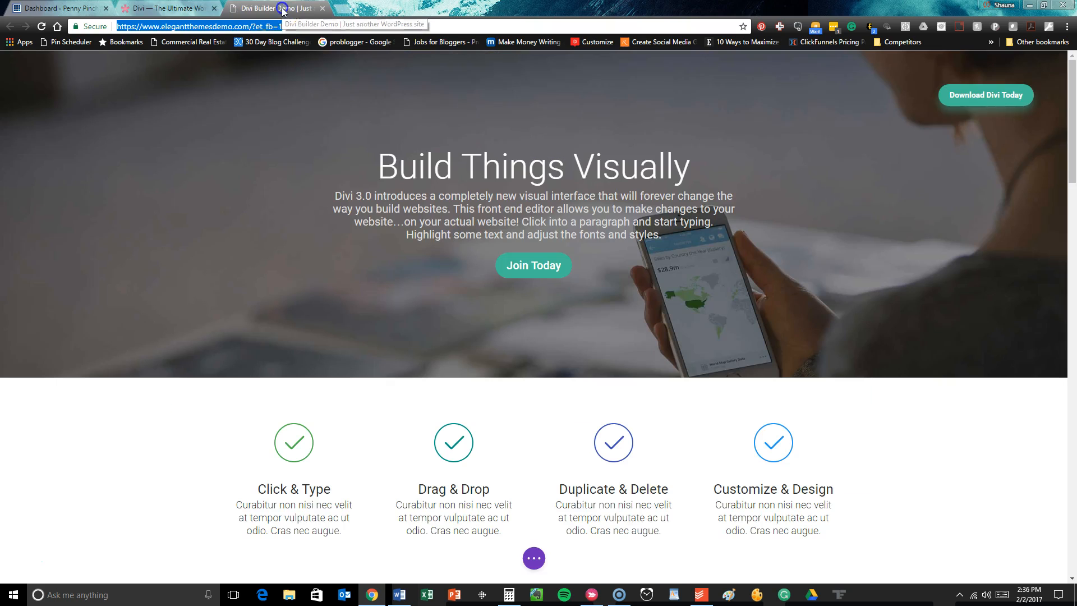
pyautogui.scroll(-3)
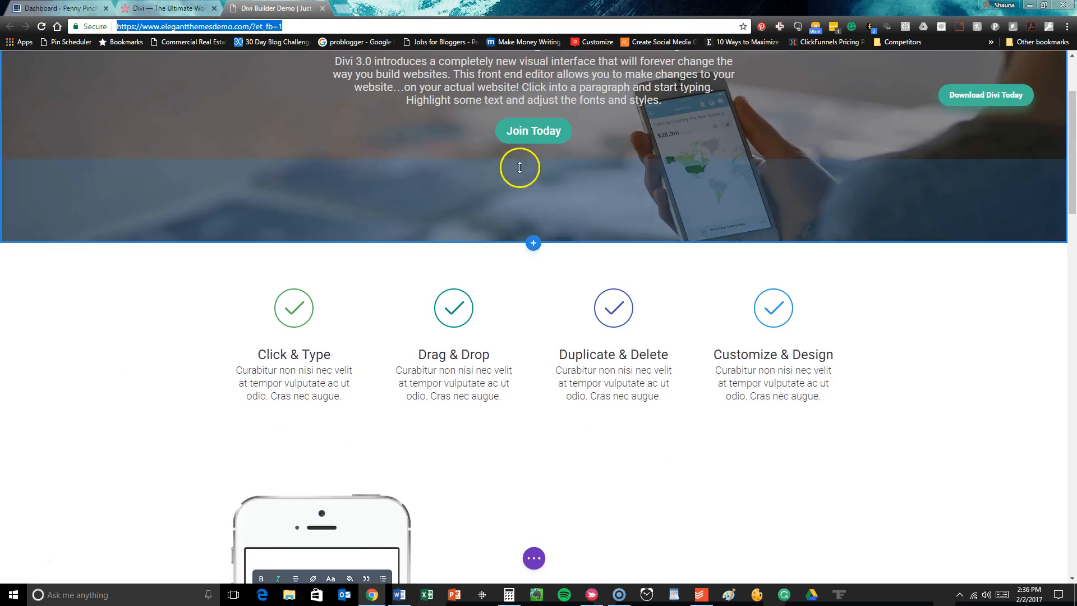
pyautogui.scroll(3)
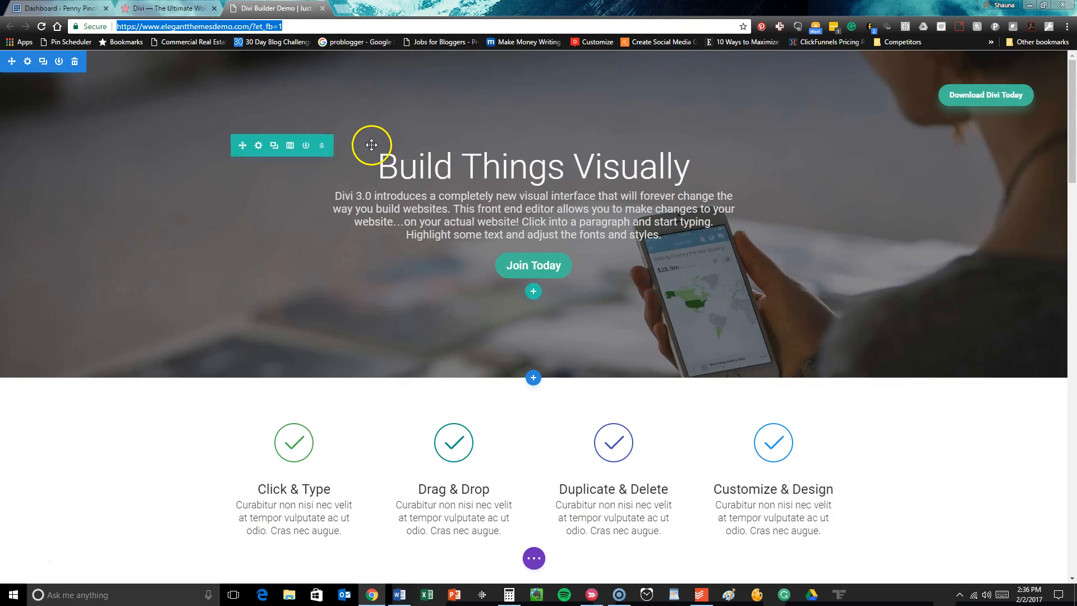
pyautogui.moveTo(493, 267)
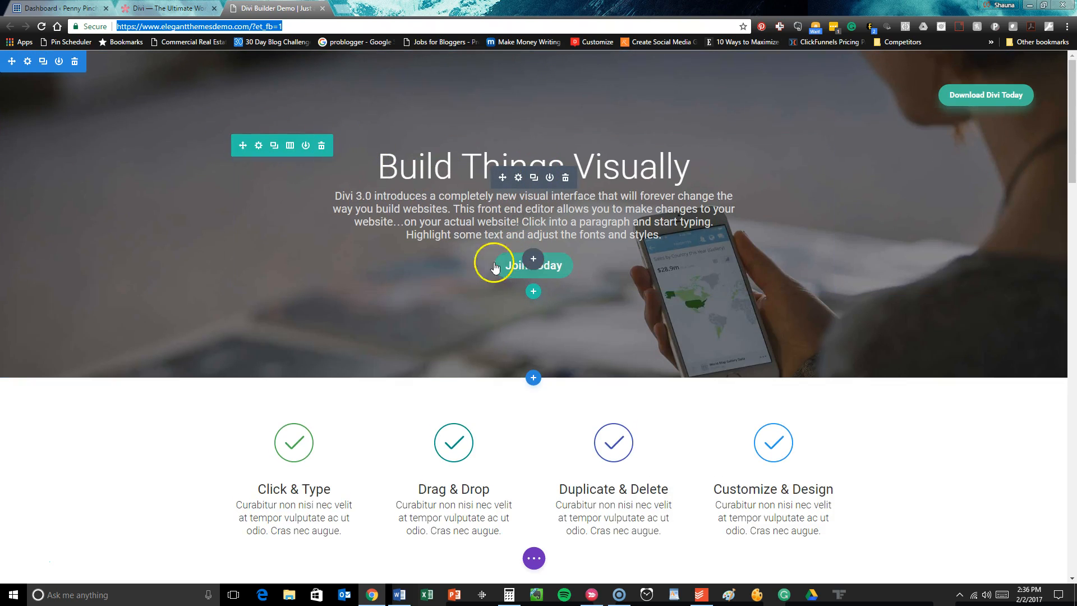
pyautogui.scroll(-3)
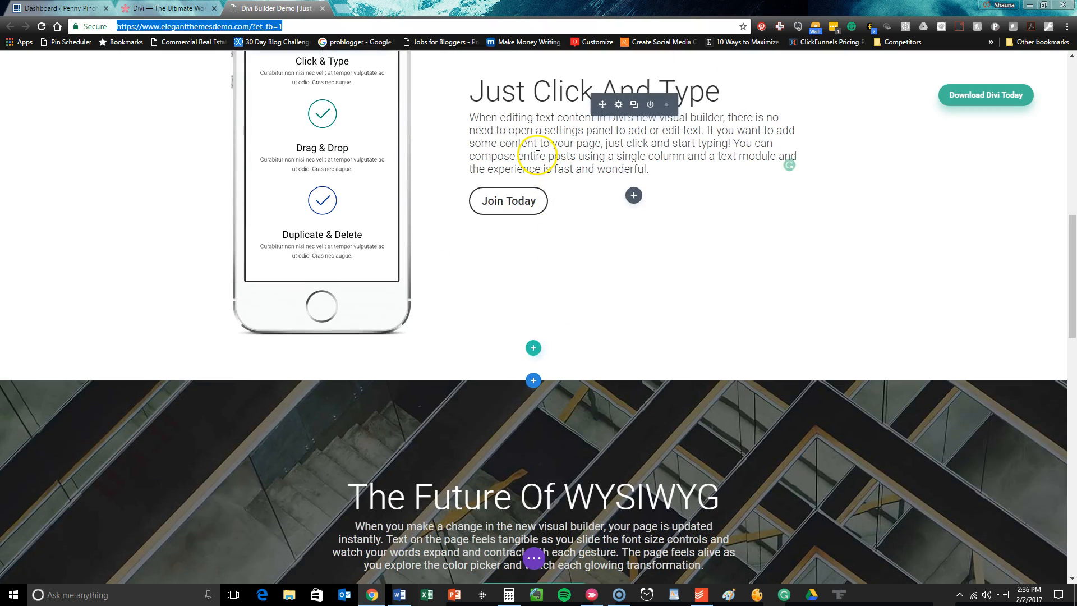
pyautogui.scroll(-3)
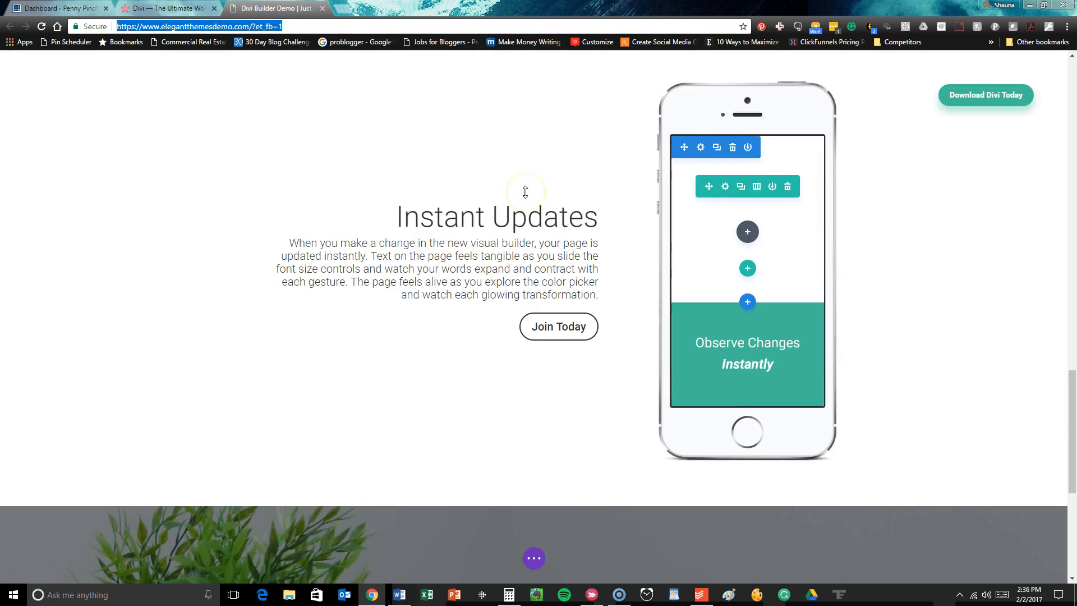
pyautogui.scroll(-3)
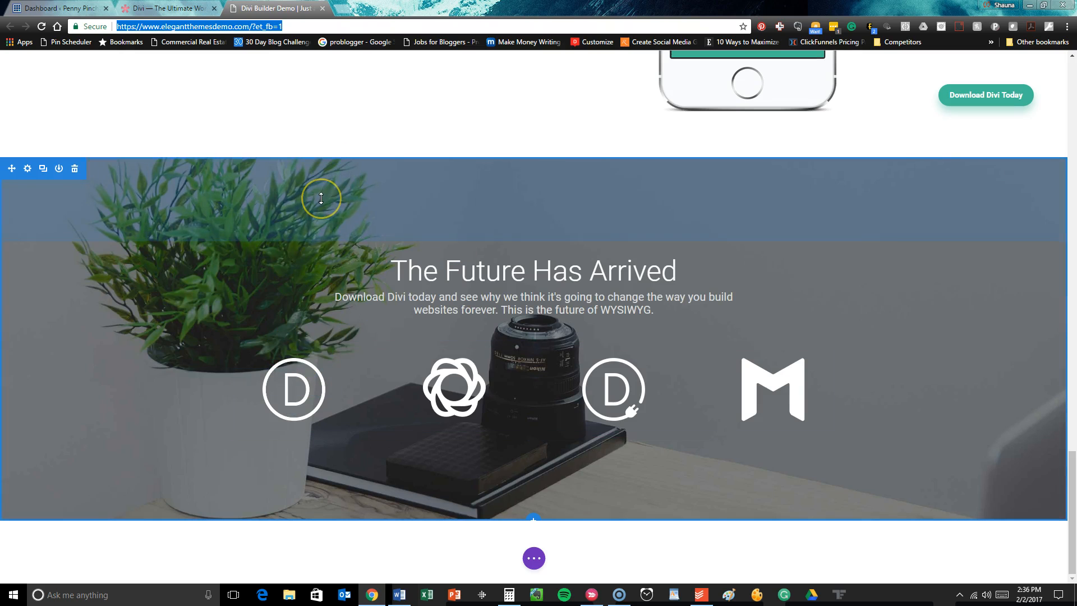
pyautogui.moveTo(249, 221)
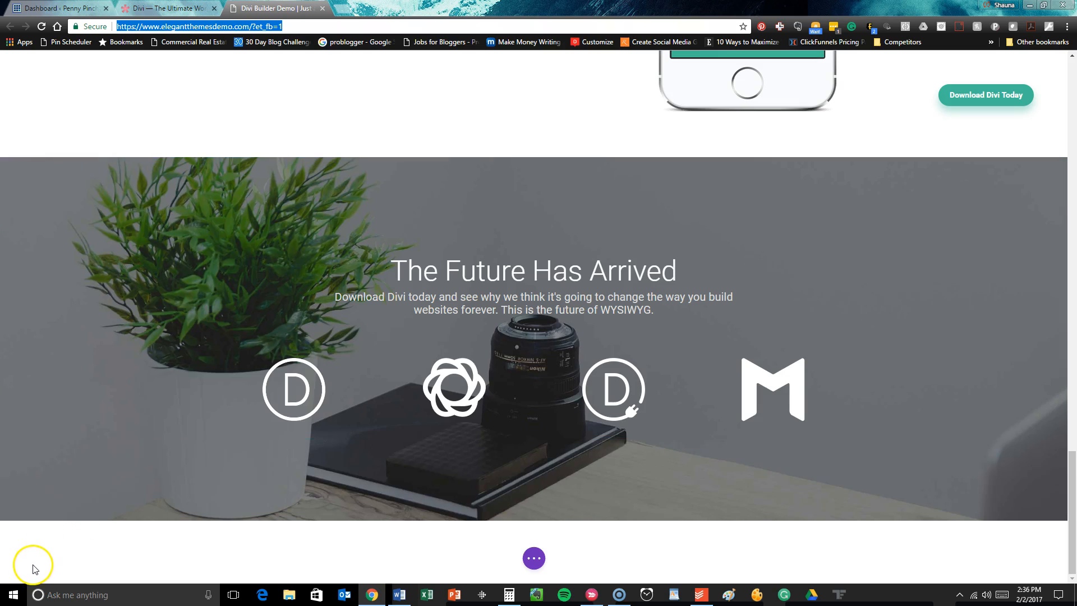
# Return to the site's WordPress dashboard and go to Appearance > Themes.
pyautogui.click(58, 8)
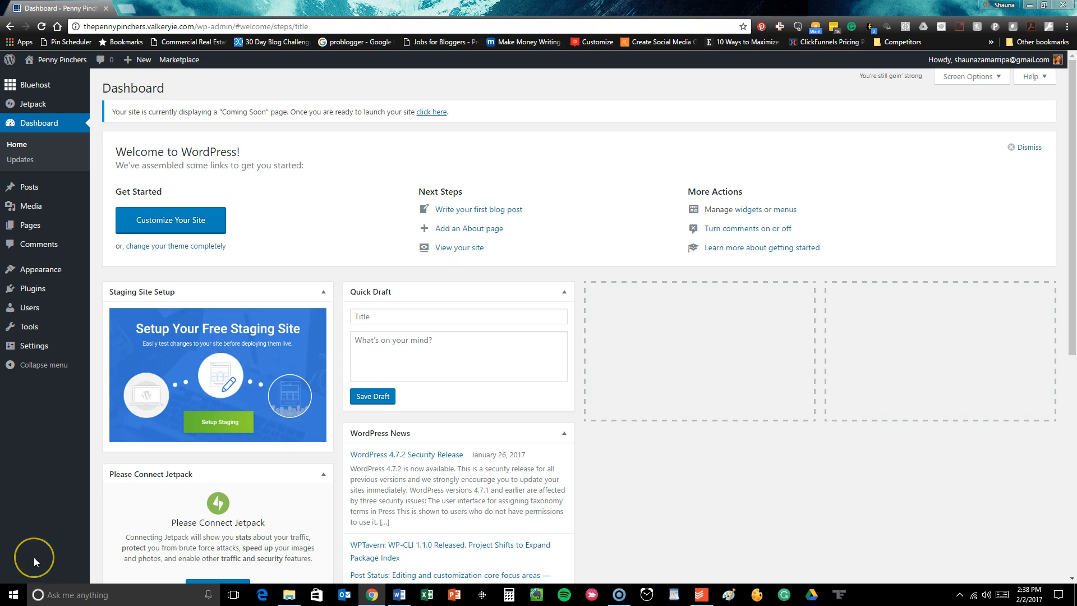
pyautogui.moveTo(32, 545)
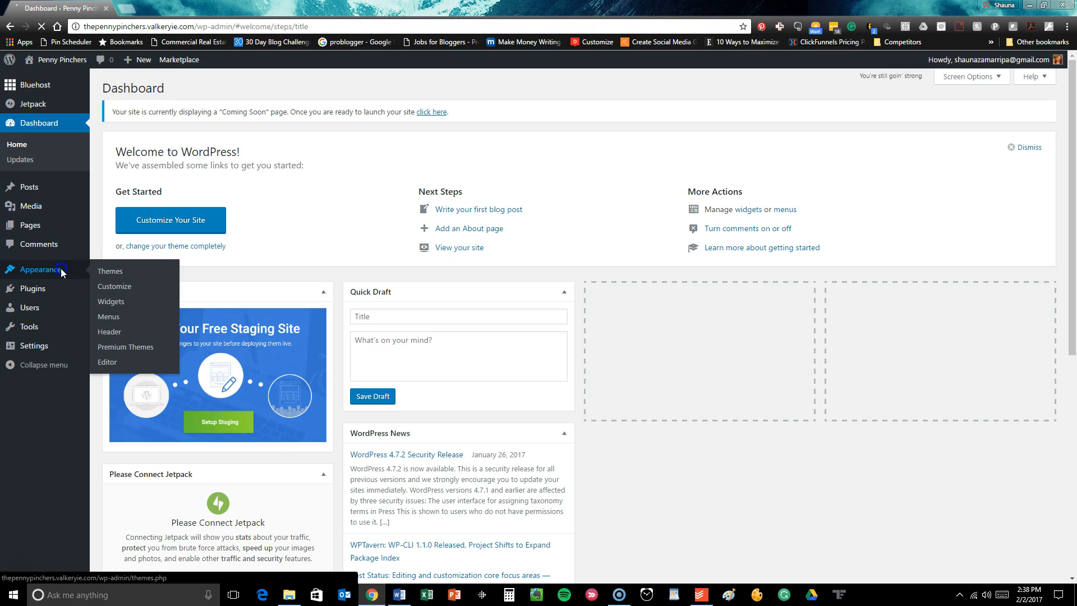
pyautogui.click(110, 271)
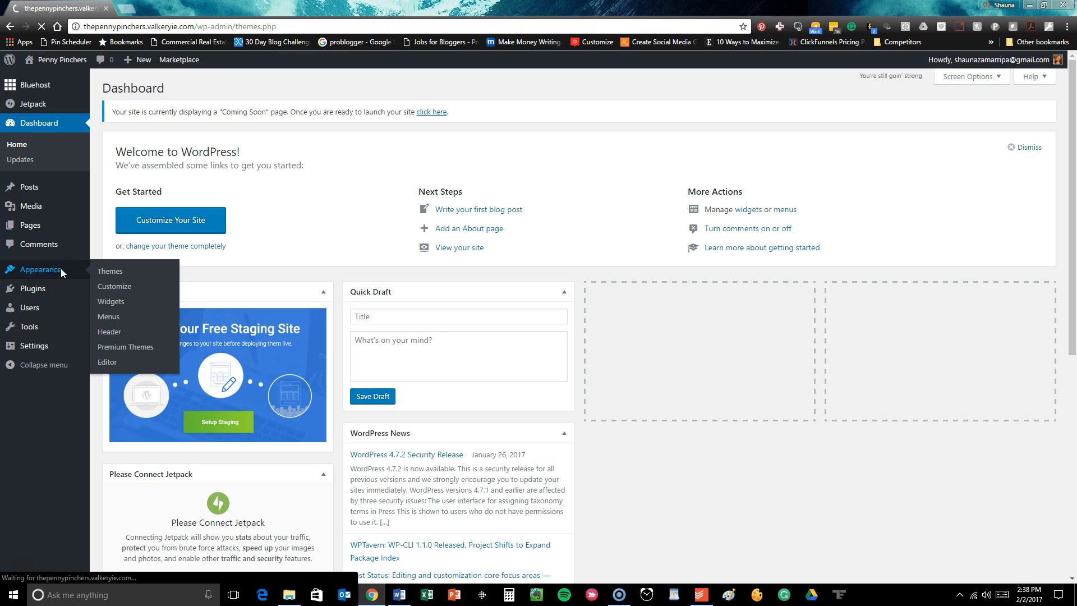
pyautogui.click(109, 271)
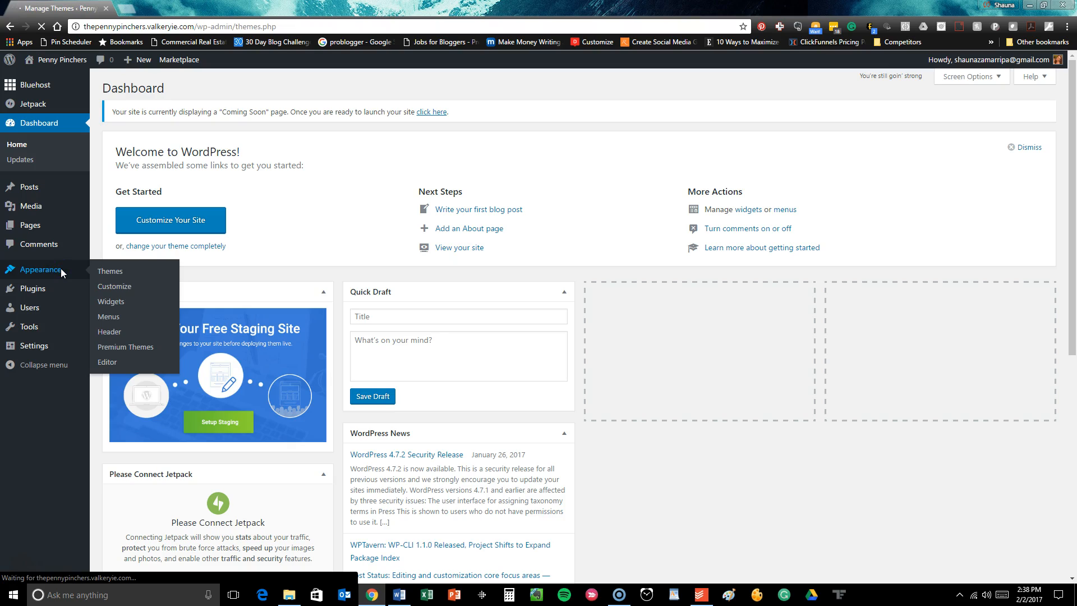
# Delete the Twenty Sixteen and Twenty Fifteen themes, leaving only Twenty Seventeen installed.
pyautogui.click(110, 270)
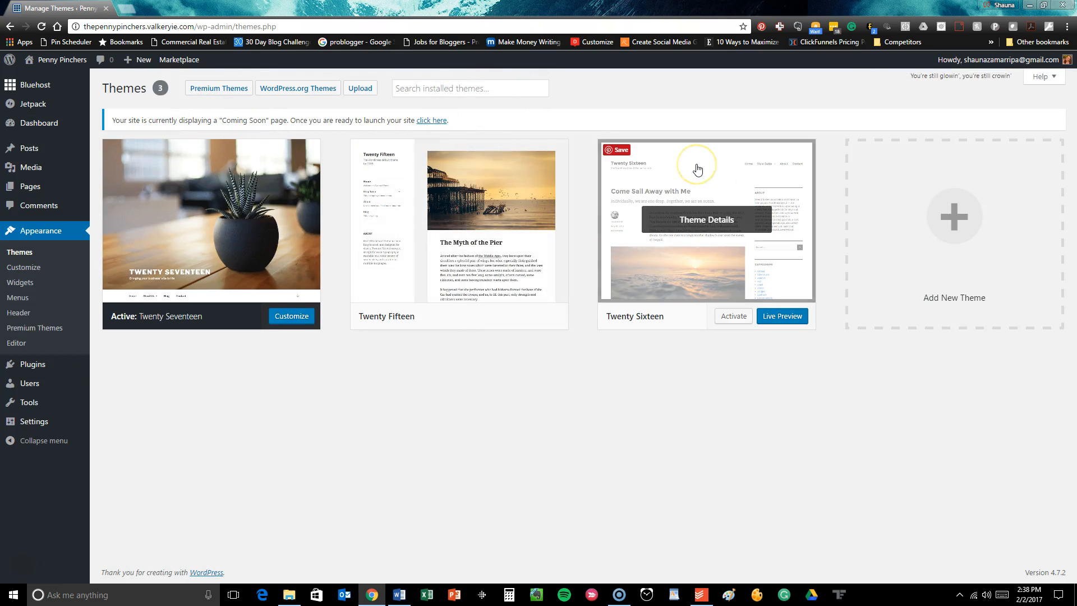
pyautogui.moveTo(576, 146)
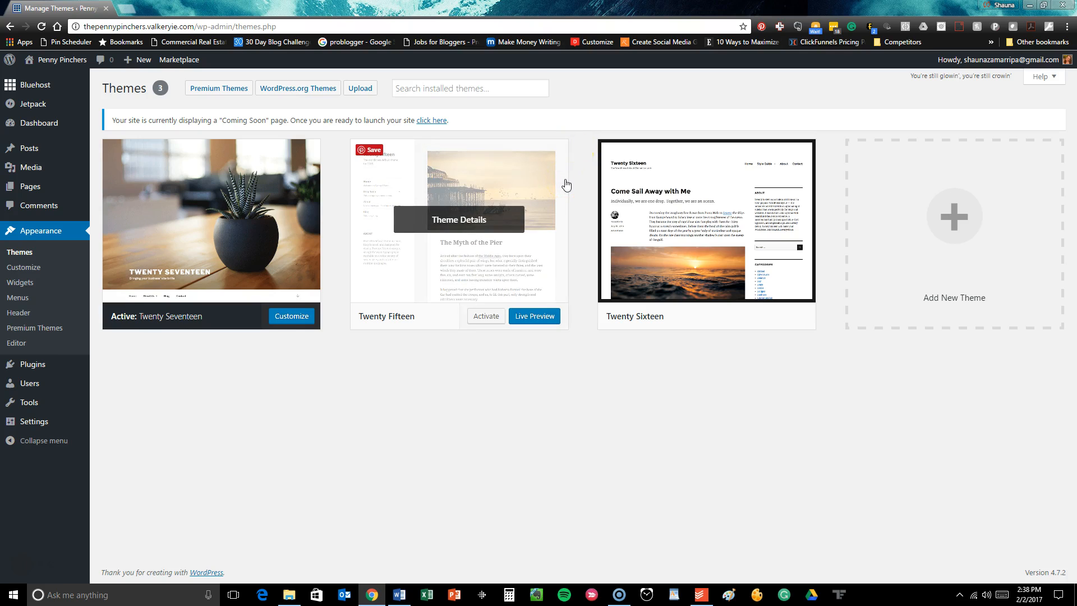
pyautogui.moveTo(750, 258)
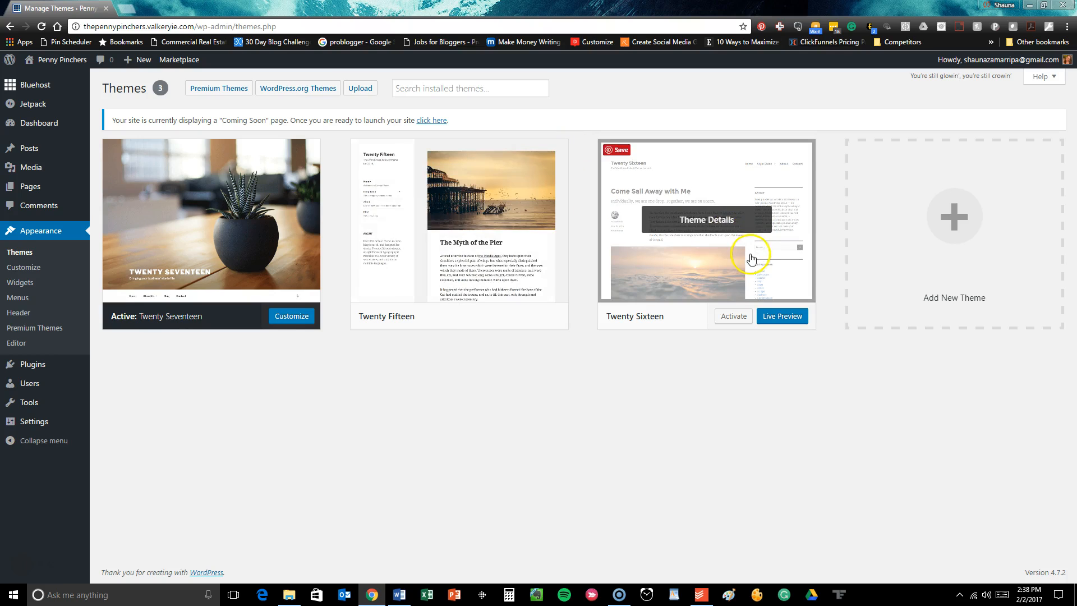
pyautogui.click(965, 554)
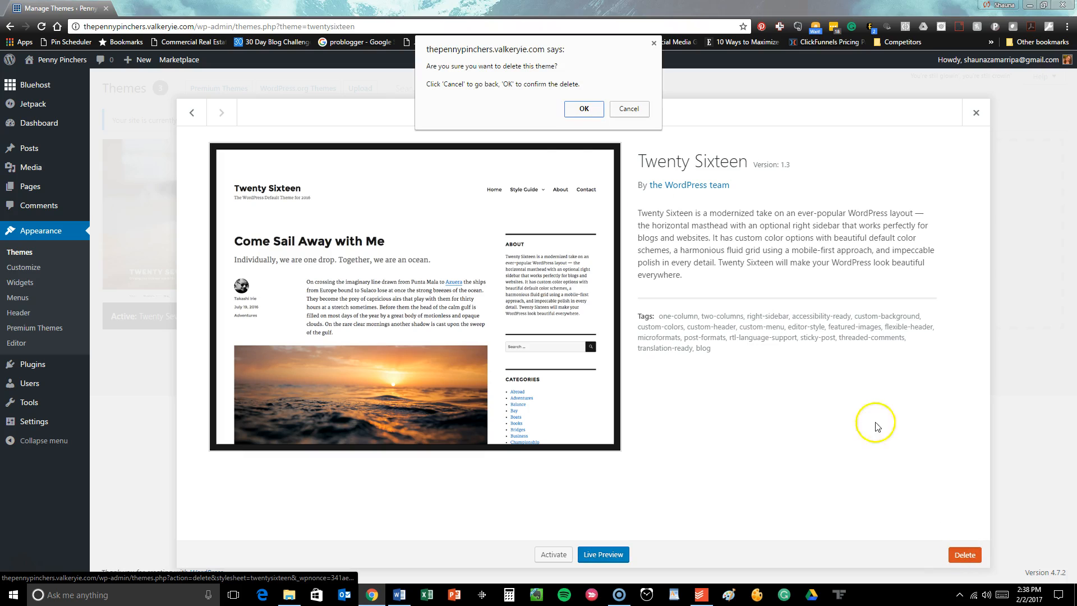
pyautogui.click(582, 109)
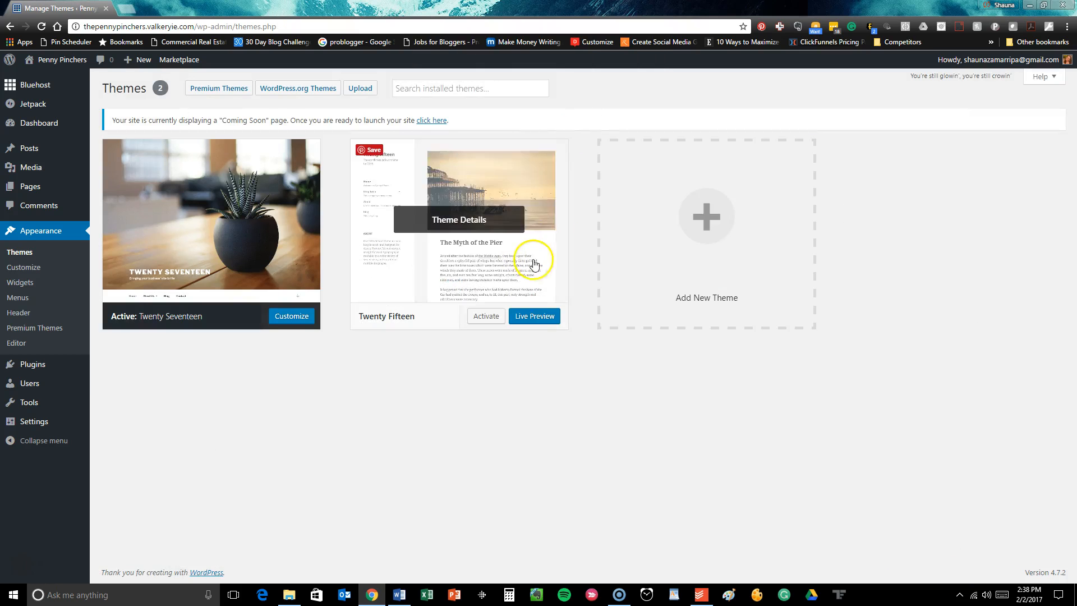
pyautogui.click(459, 220)
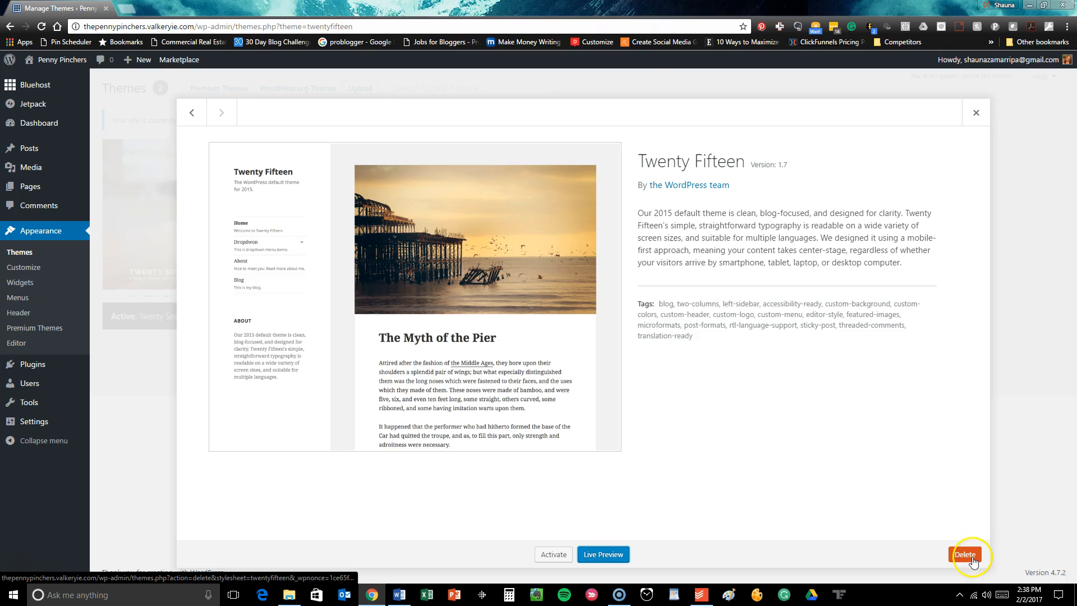
pyautogui.click(975, 112)
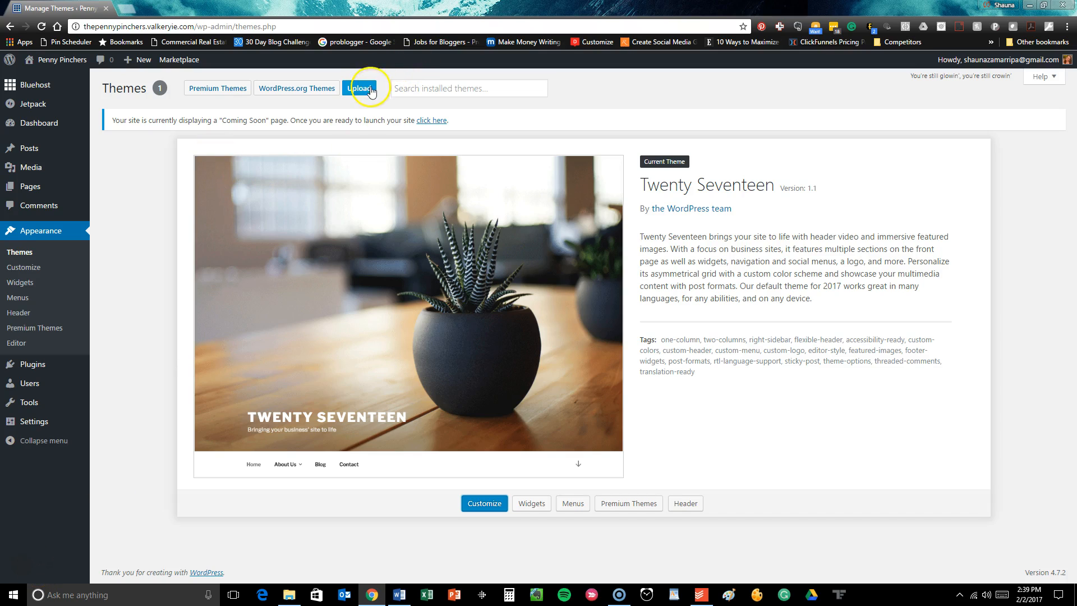
# Go to Add New > Upload Theme and browse the computer for a theme package.
pyautogui.click(359, 87)
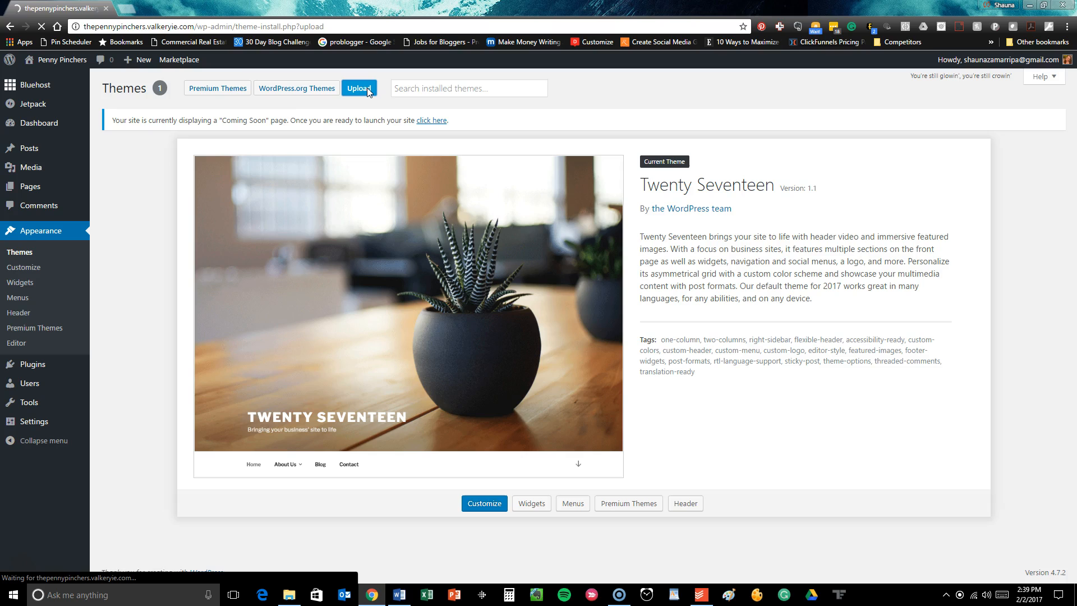
pyautogui.click(359, 87)
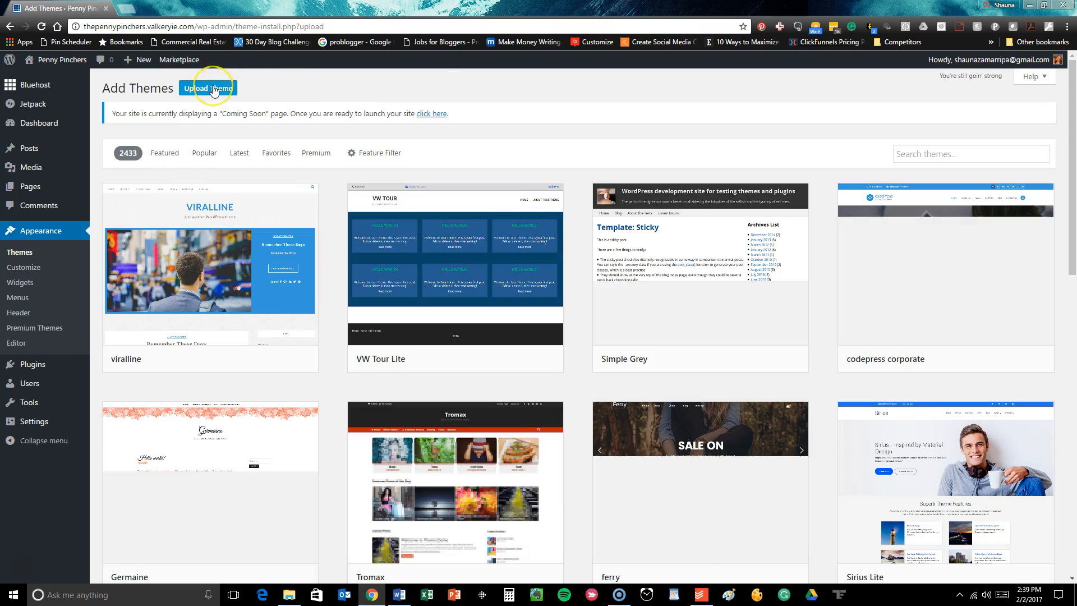
pyautogui.click(208, 88)
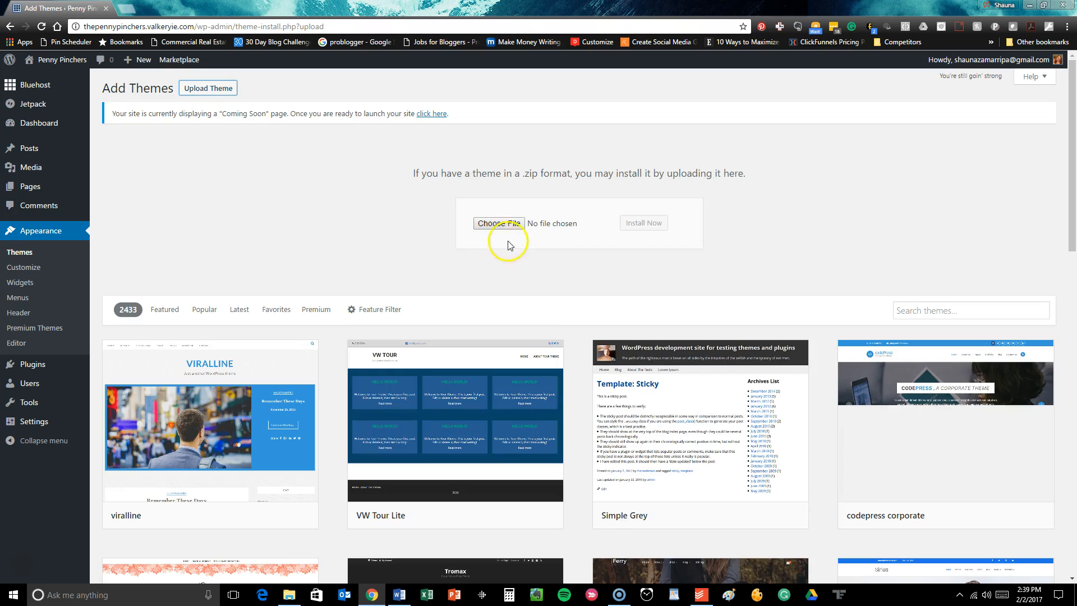
pyautogui.click(498, 222)
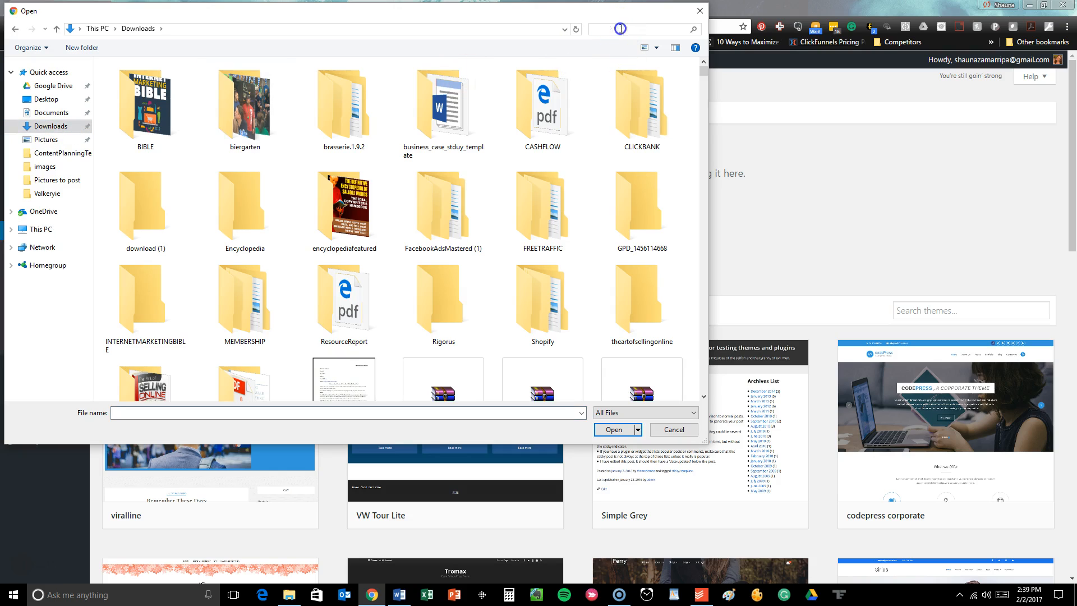
# Search 'divi' in Downloads and choose Divi.zip as the theme file to upload.
pyautogui.write('divi')
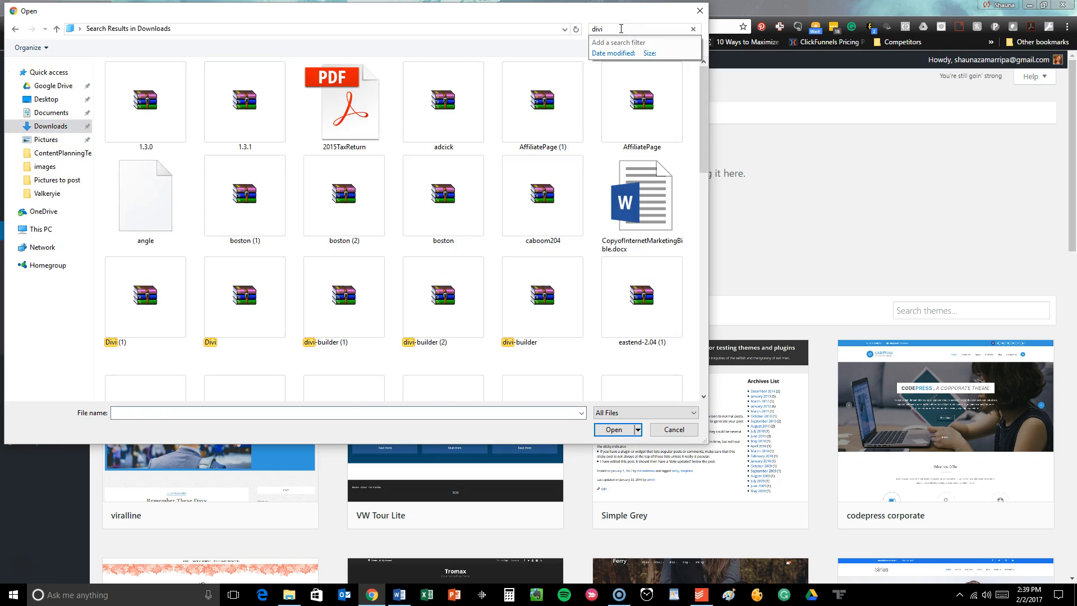
pyautogui.click(244, 296)
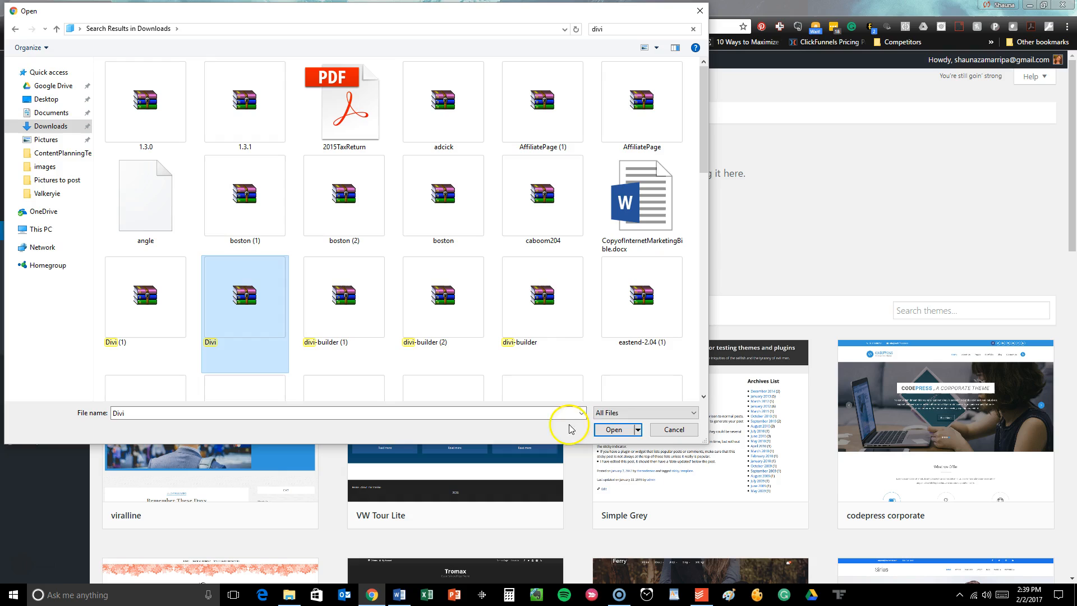
pyautogui.click(613, 430)
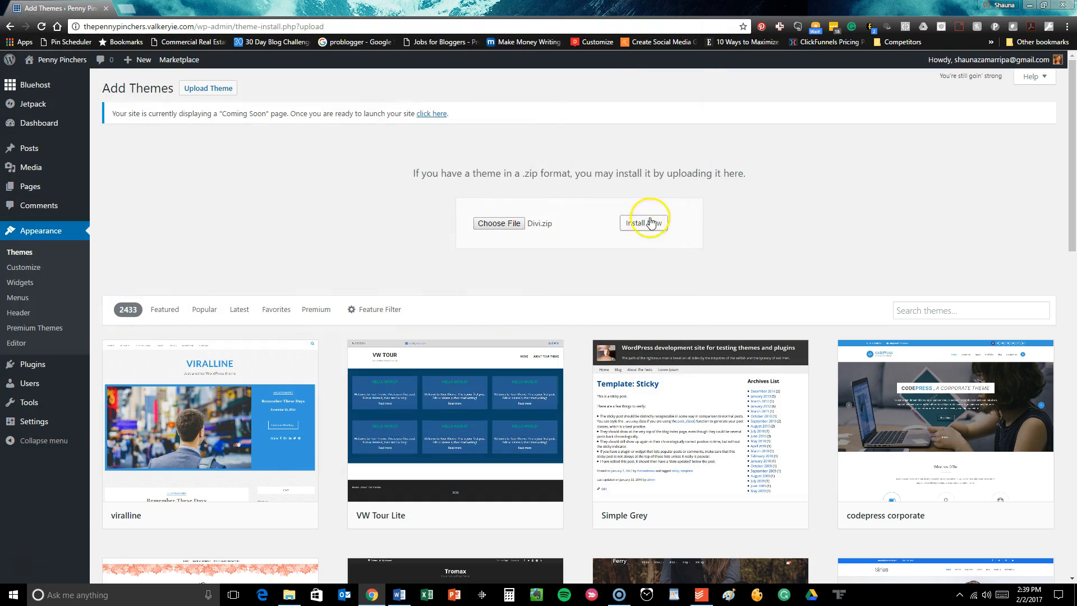
# Install the uploaded Divi.zip theme and activate Divi as the site's theme.
pyautogui.click(643, 222)
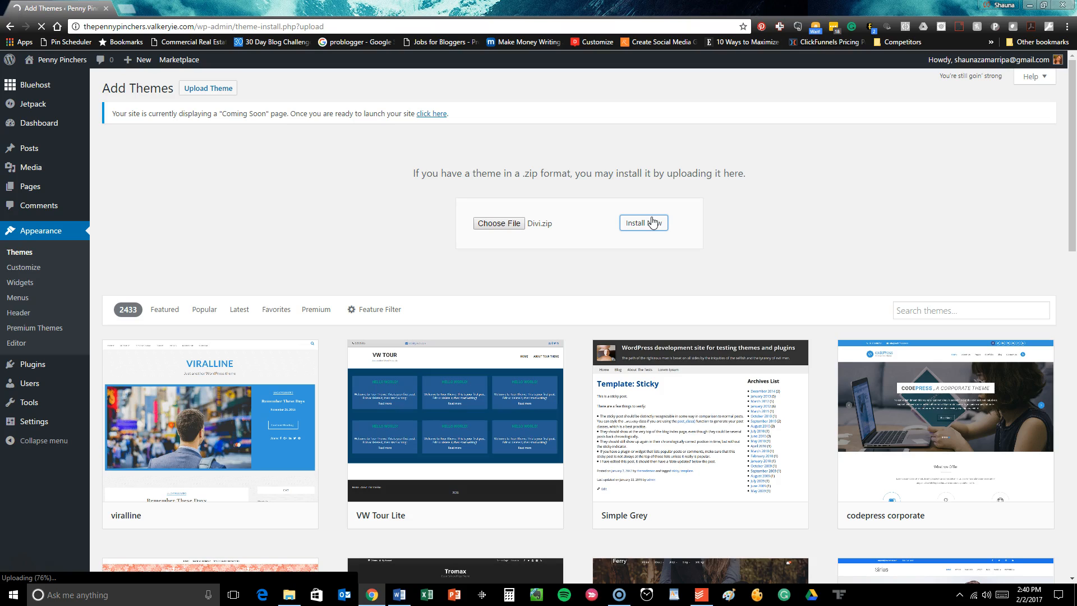
pyautogui.click(642, 222)
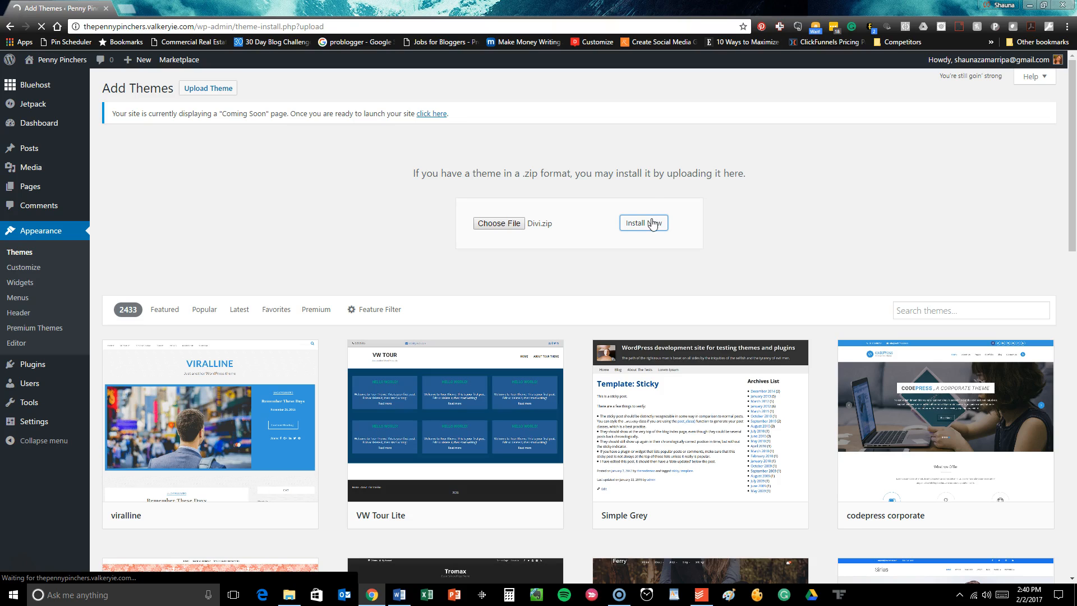
pyautogui.click(641, 223)
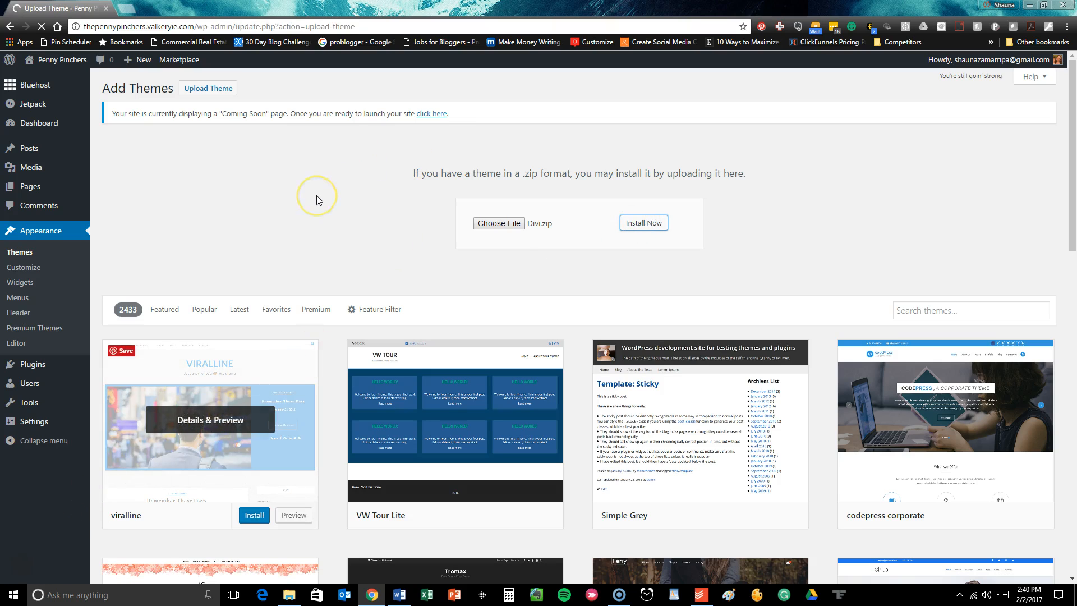
pyautogui.click(642, 222)
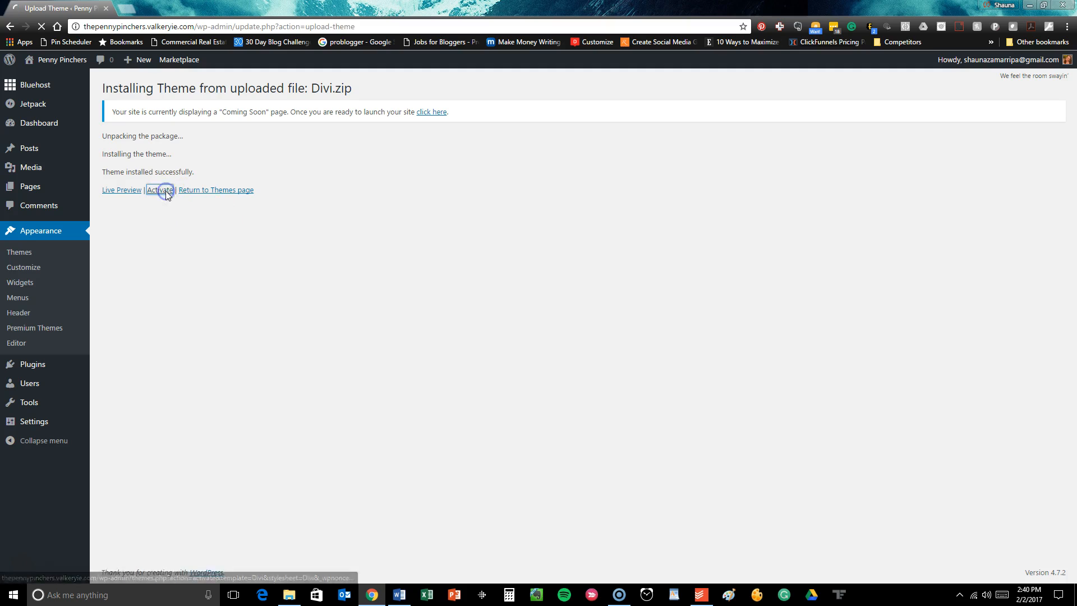
pyautogui.click(158, 190)
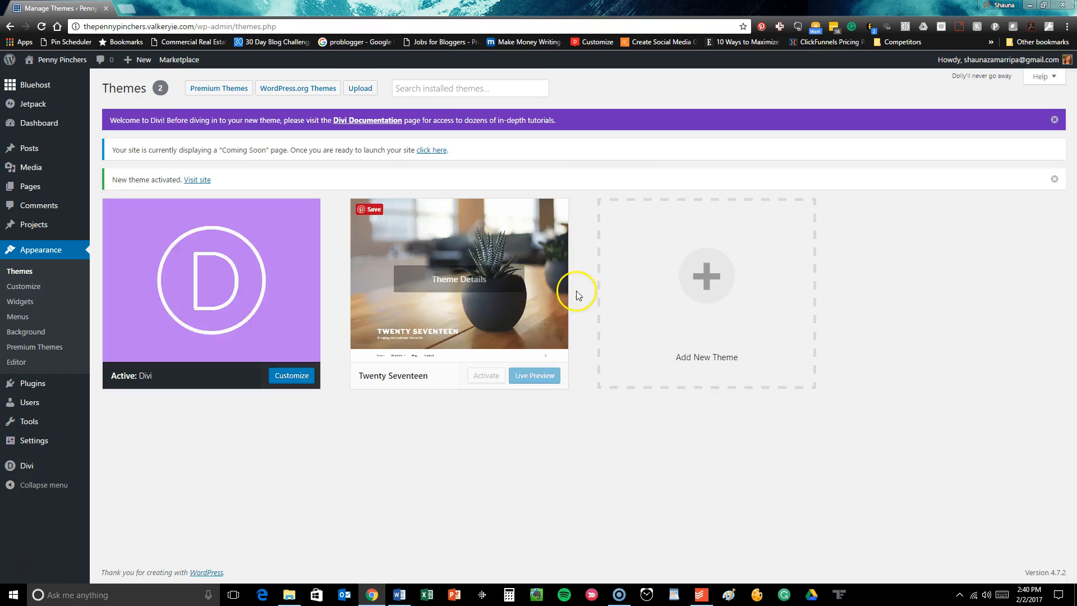
# Delete the Twenty Seventeen theme so Divi is the only installed theme, and return to Themes.
pyautogui.click(457, 279)
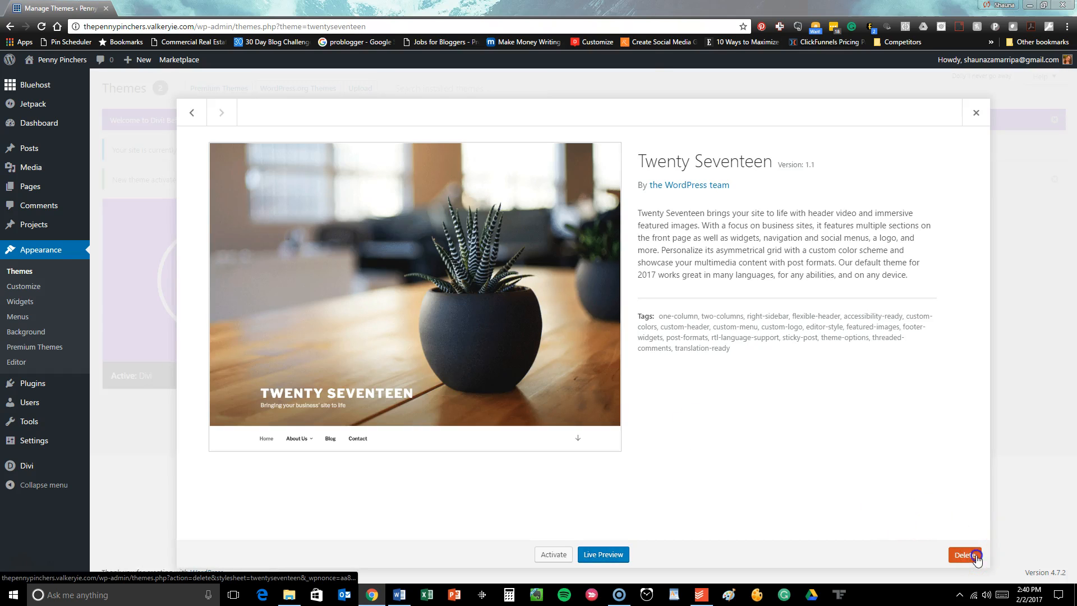
pyautogui.click(965, 554)
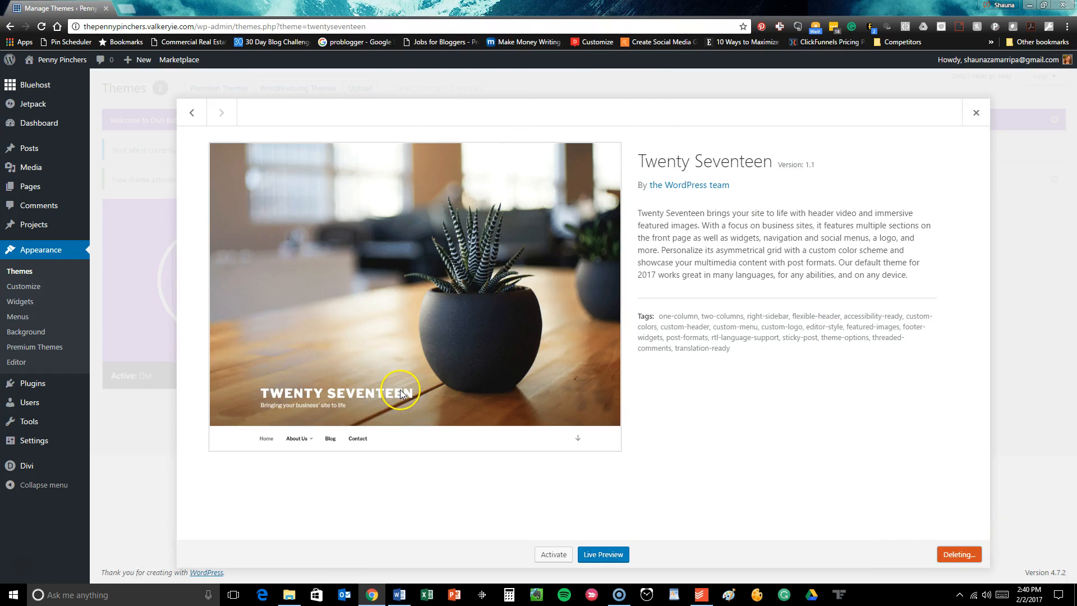
pyautogui.moveTo(895, 178)
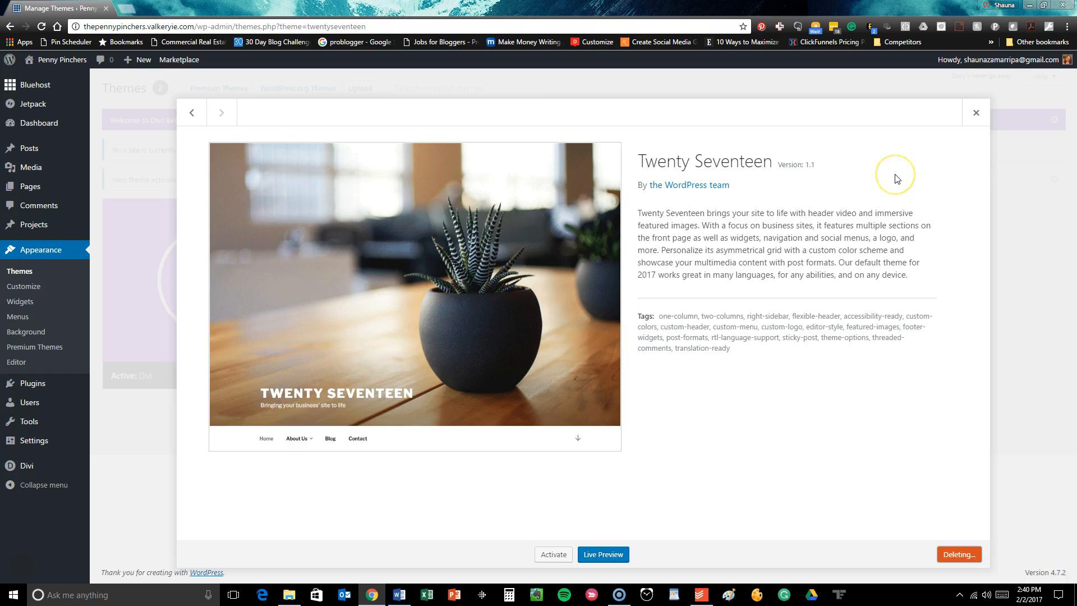
pyautogui.moveTo(896, 179)
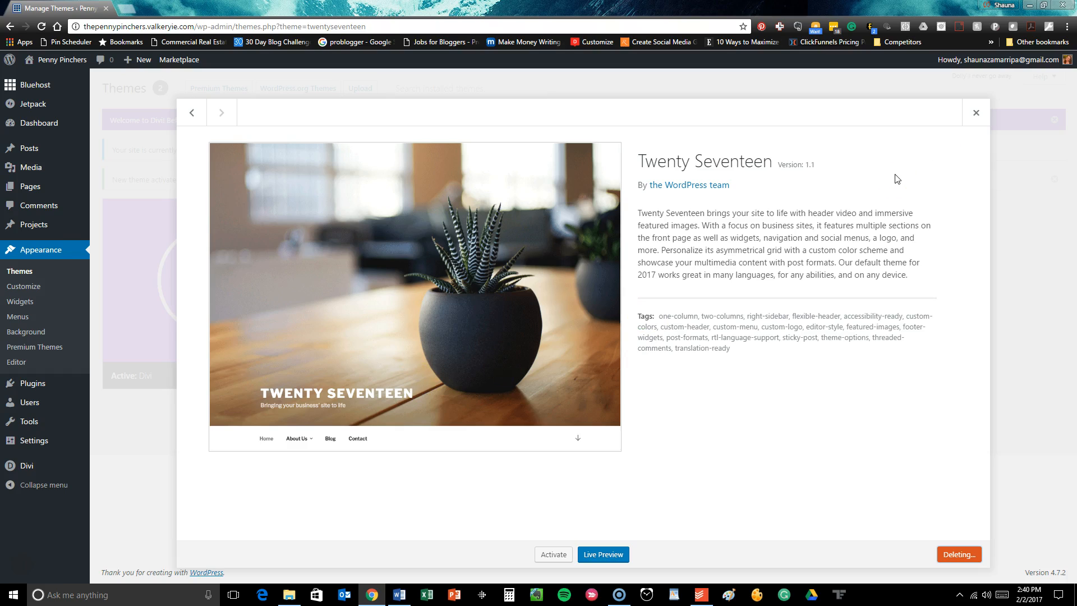
pyautogui.moveTo(1027, 142)
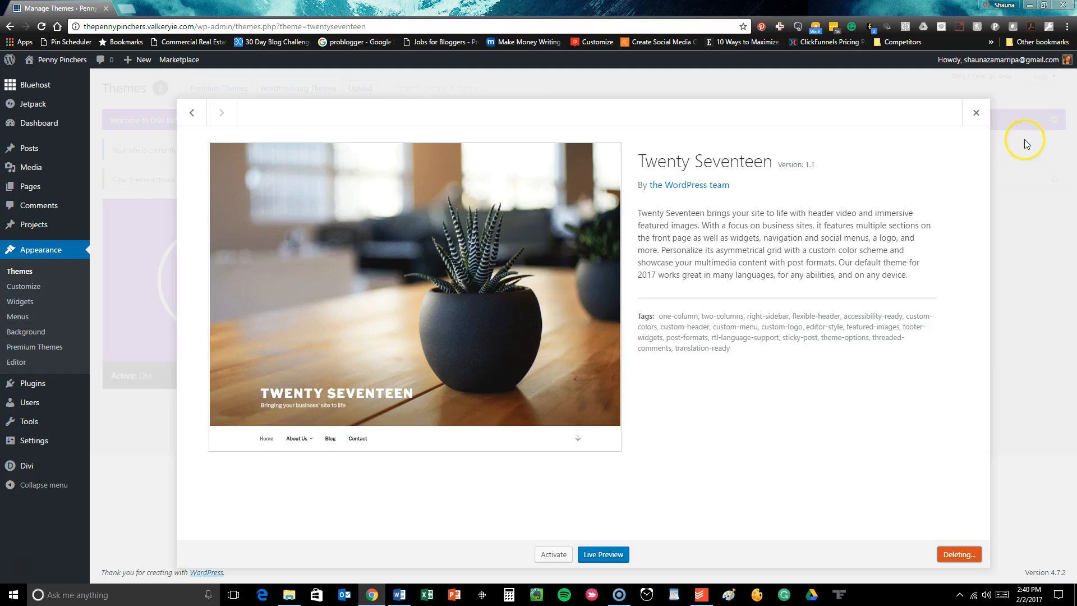
pyautogui.click(975, 112)
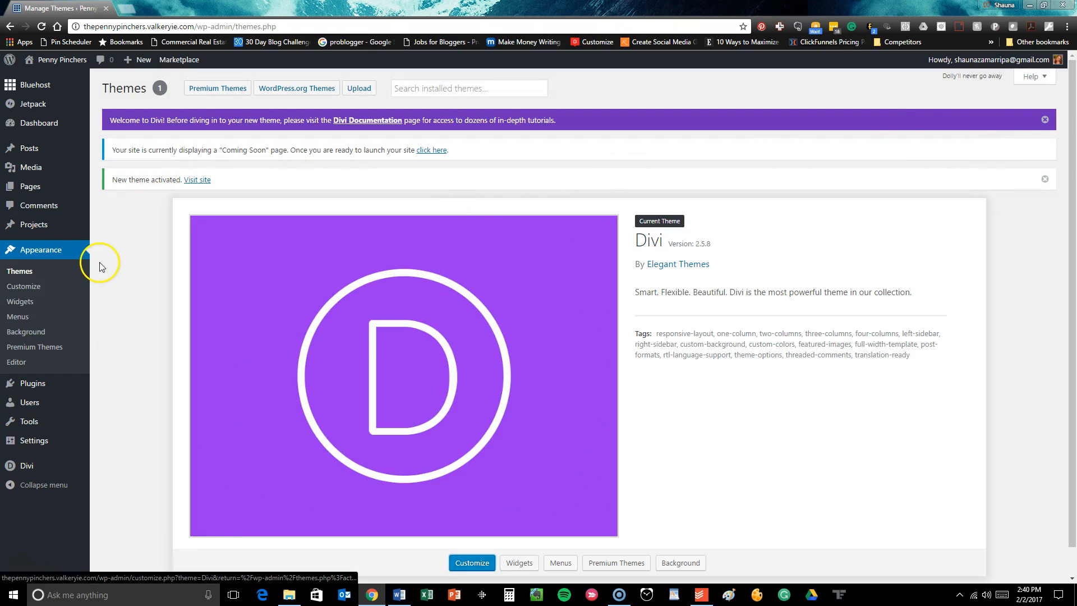
pyautogui.moveTo(67, 259)
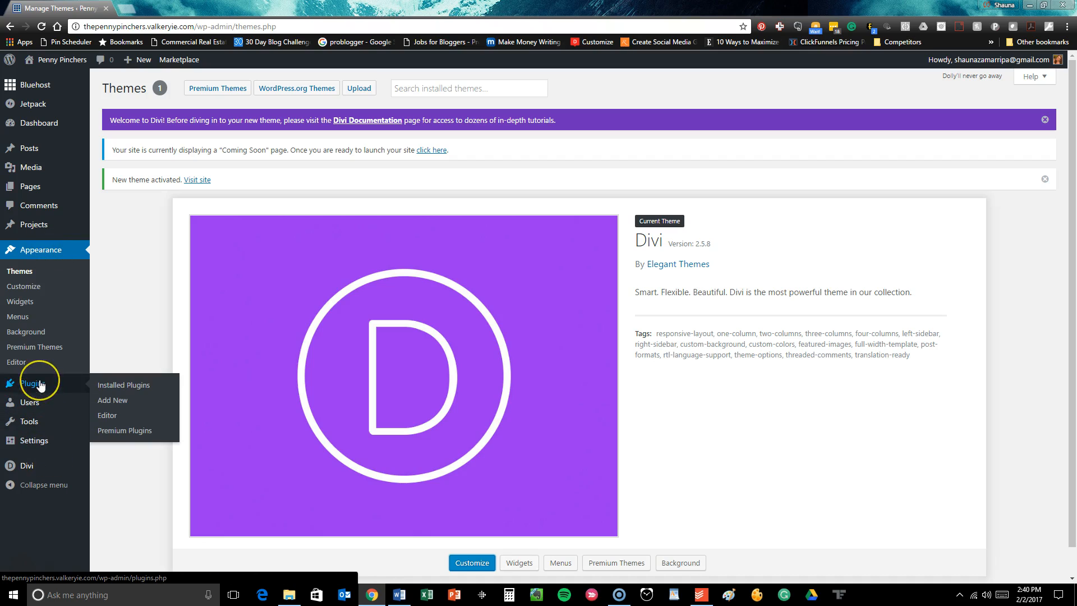
pyautogui.moveTo(123, 384)
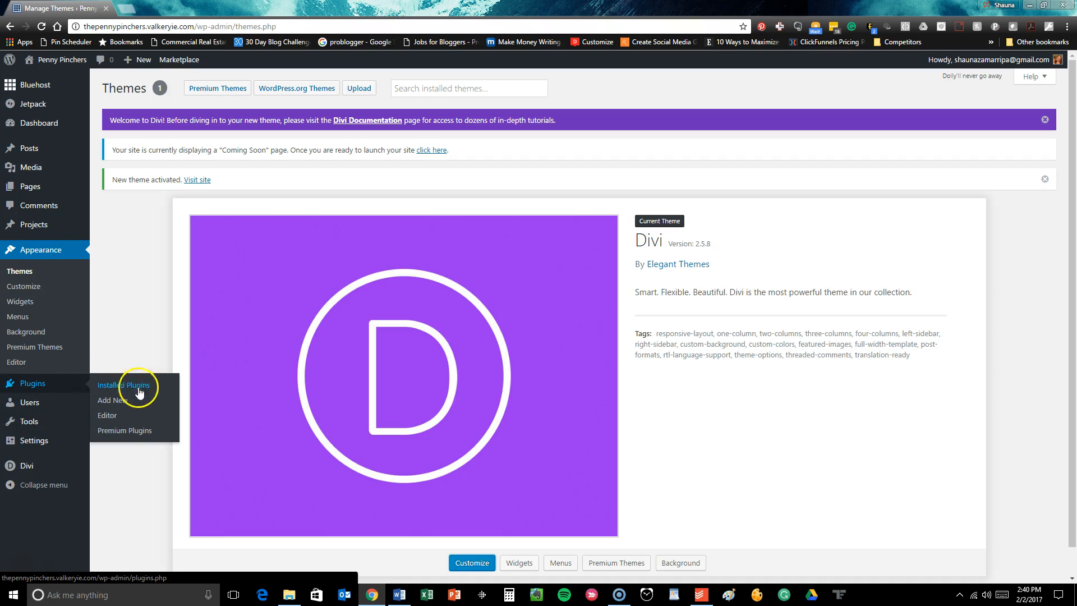
# Go to Plugins > Add New > Upload Plugin and browse the computer for a plugin file.
pyautogui.click(124, 385)
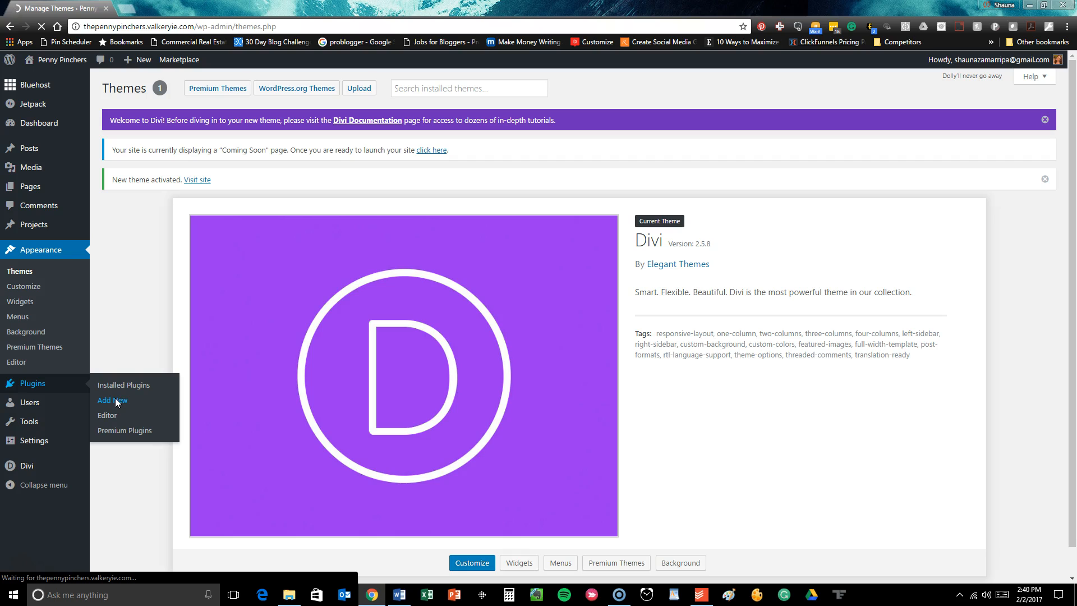
pyautogui.click(113, 400)
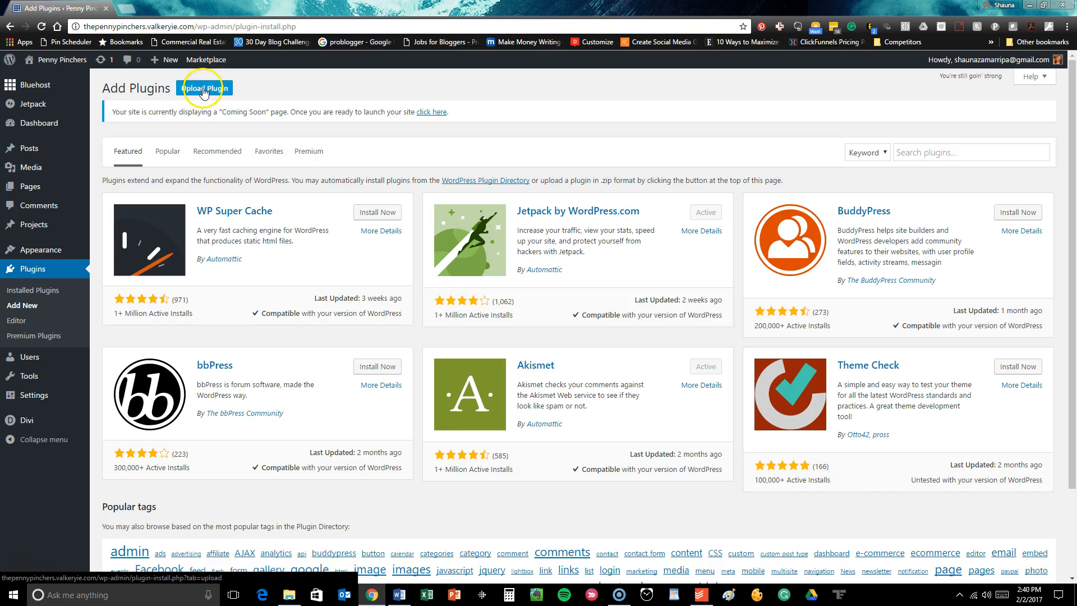
pyautogui.click(205, 87)
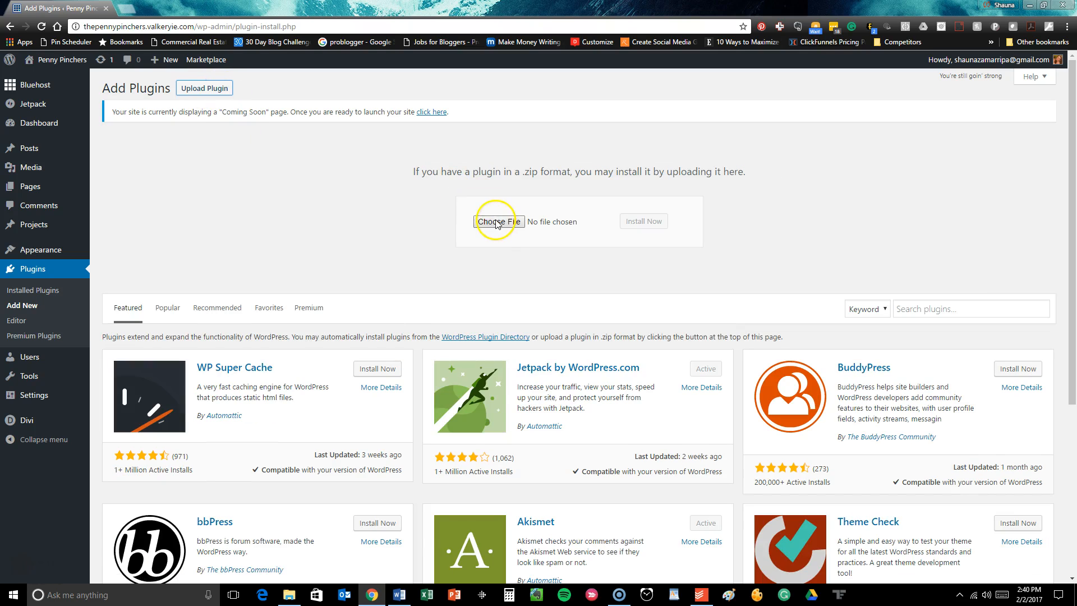
pyautogui.click(498, 221)
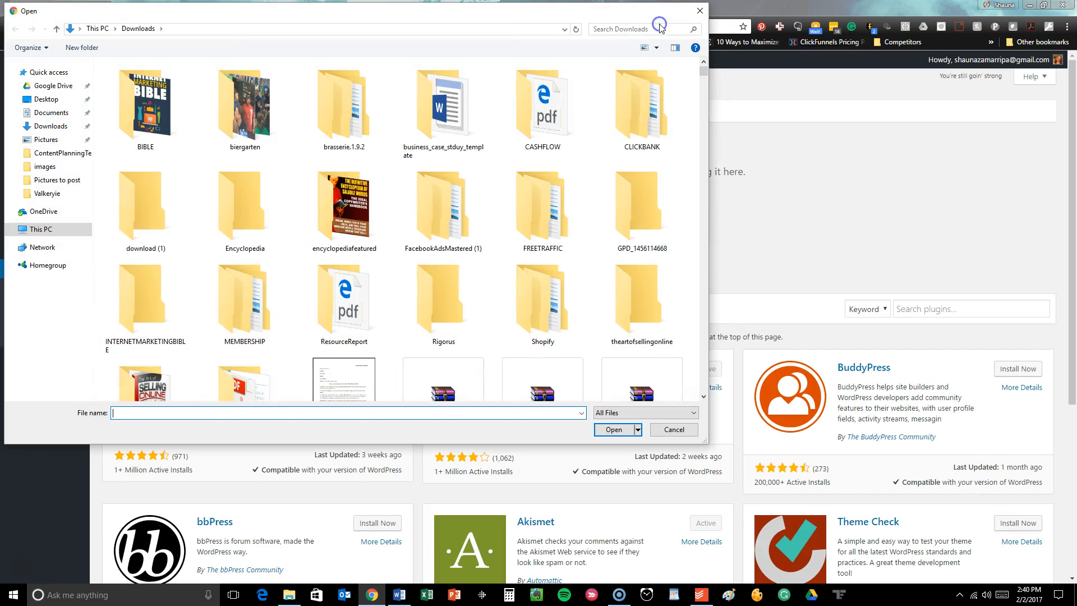
# Search 'divi' and choose divi-builder.zip as the plugin file to upload.
pyautogui.write('divi')
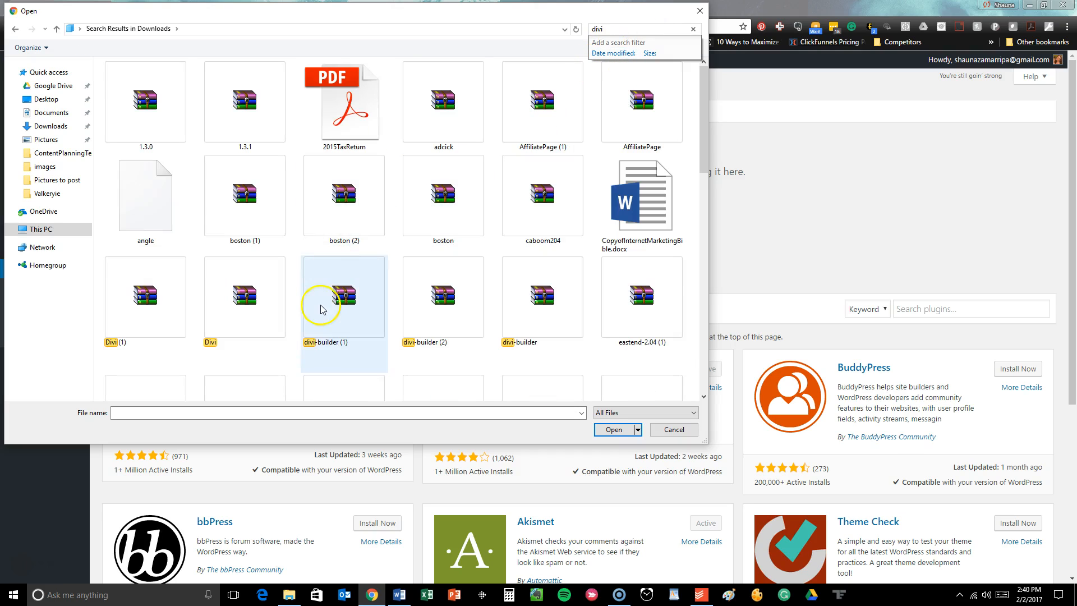
pyautogui.click(541, 296)
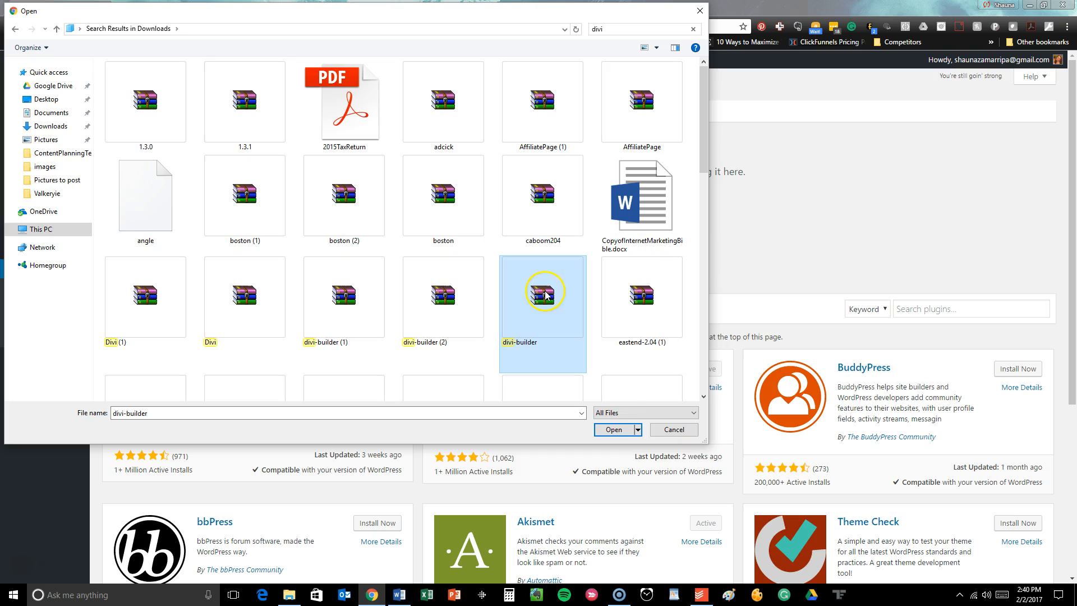
pyautogui.click(613, 429)
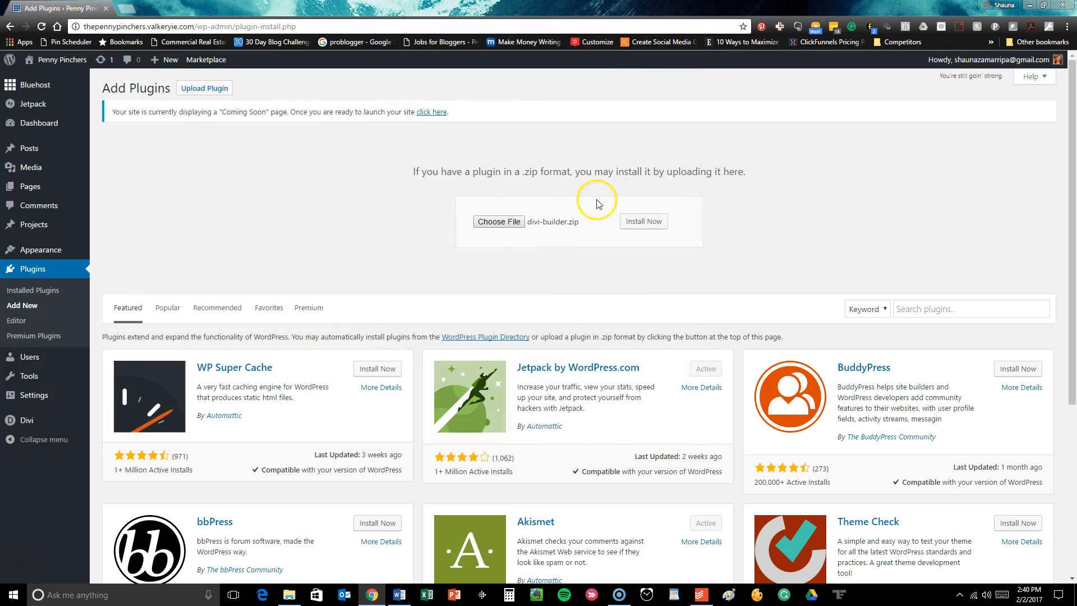
# Install the Divi Builder plugin from divi-builder.zip and activate it, landing on the plugins list.
pyautogui.click(643, 221)
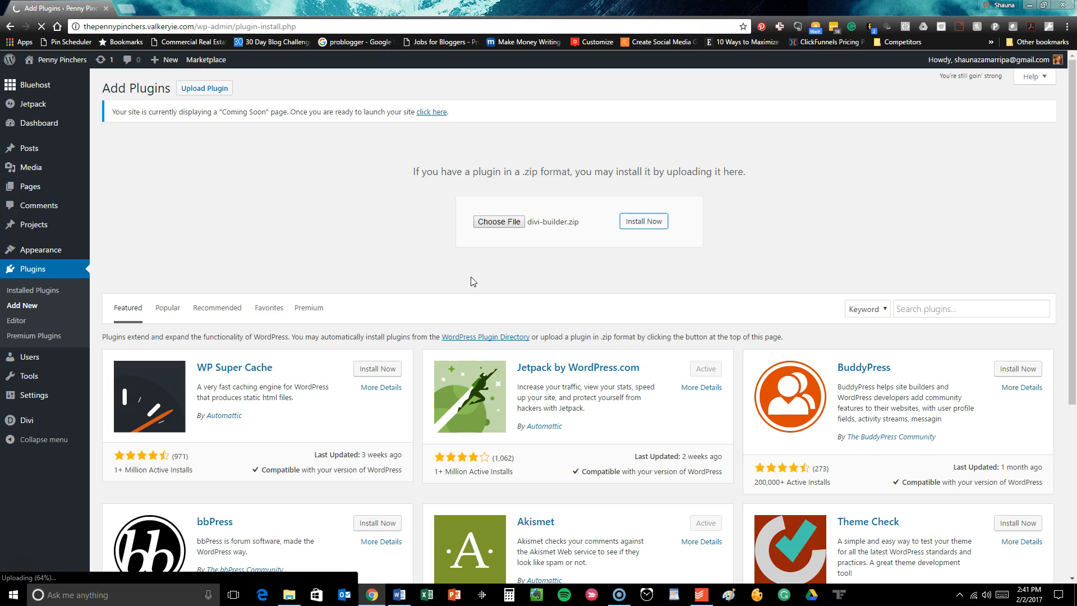
pyautogui.click(643, 221)
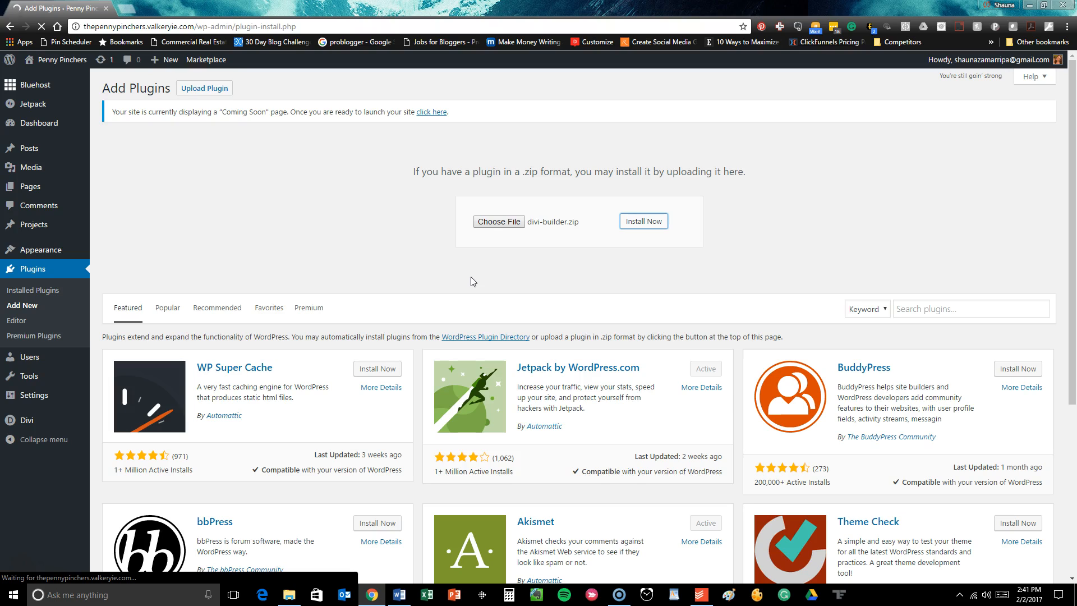
pyautogui.click(641, 221)
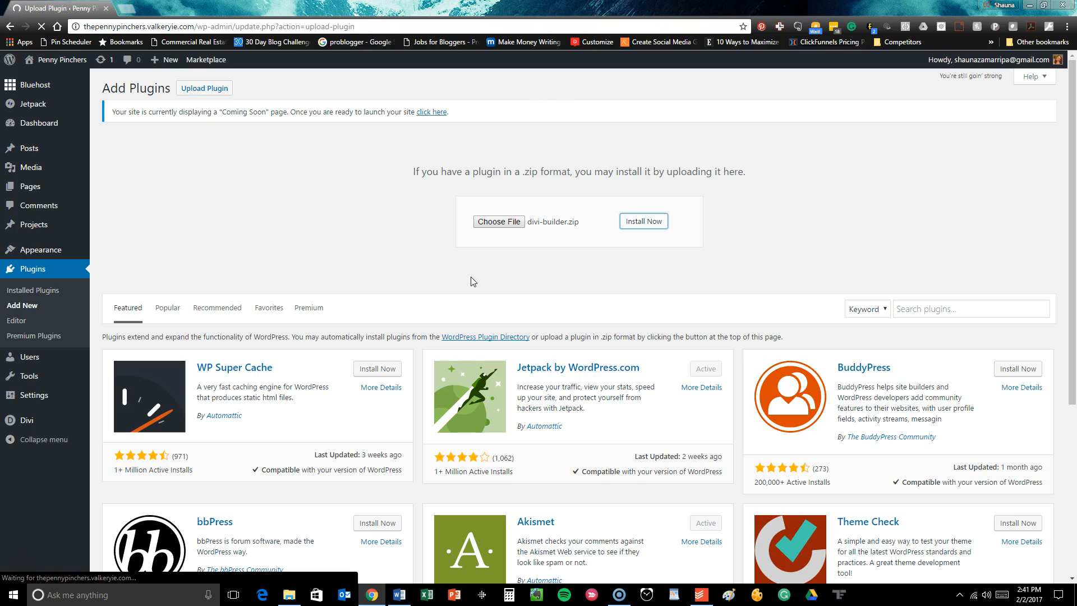
pyautogui.click(642, 221)
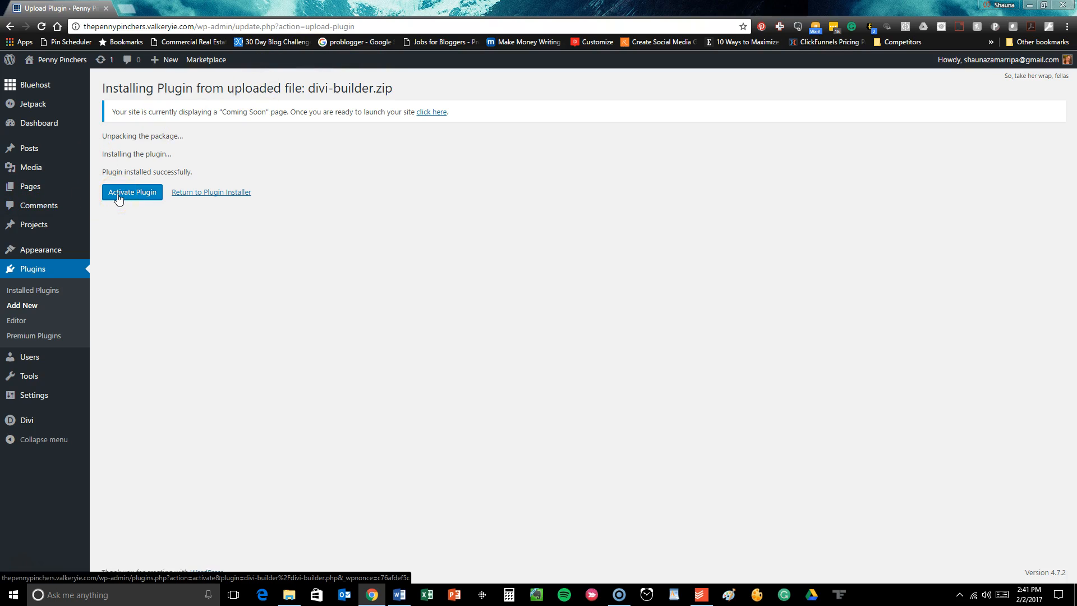
pyautogui.click(132, 192)
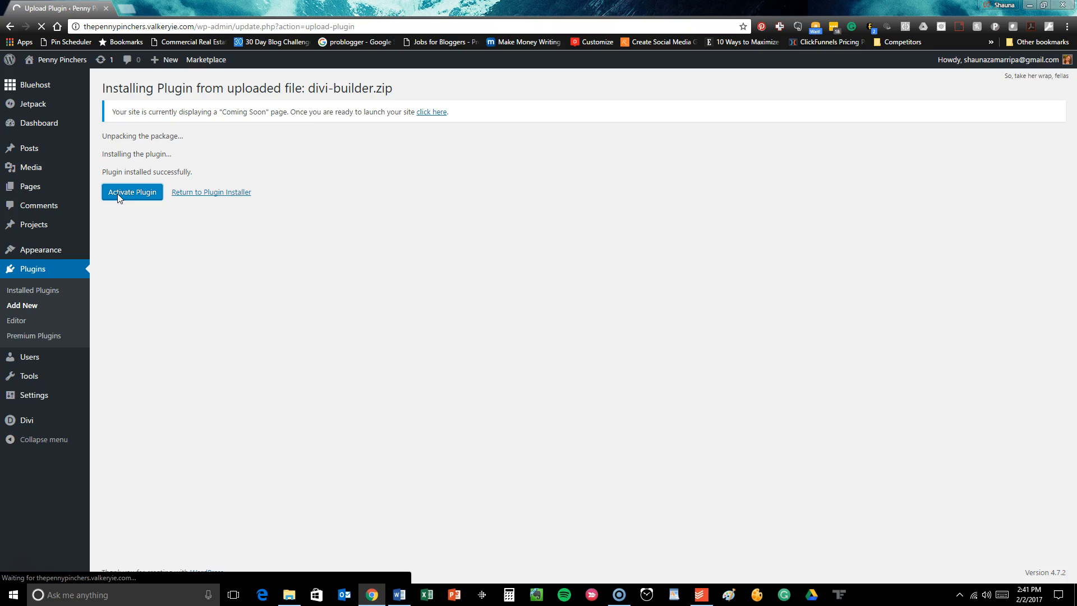
pyautogui.click(132, 192)
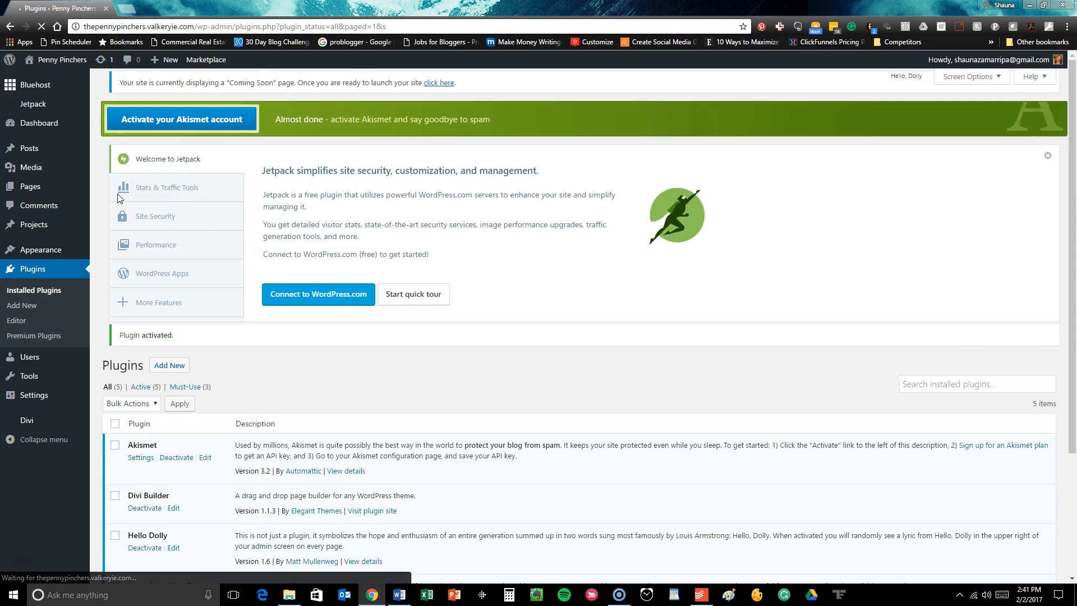
pyautogui.scroll(-3)
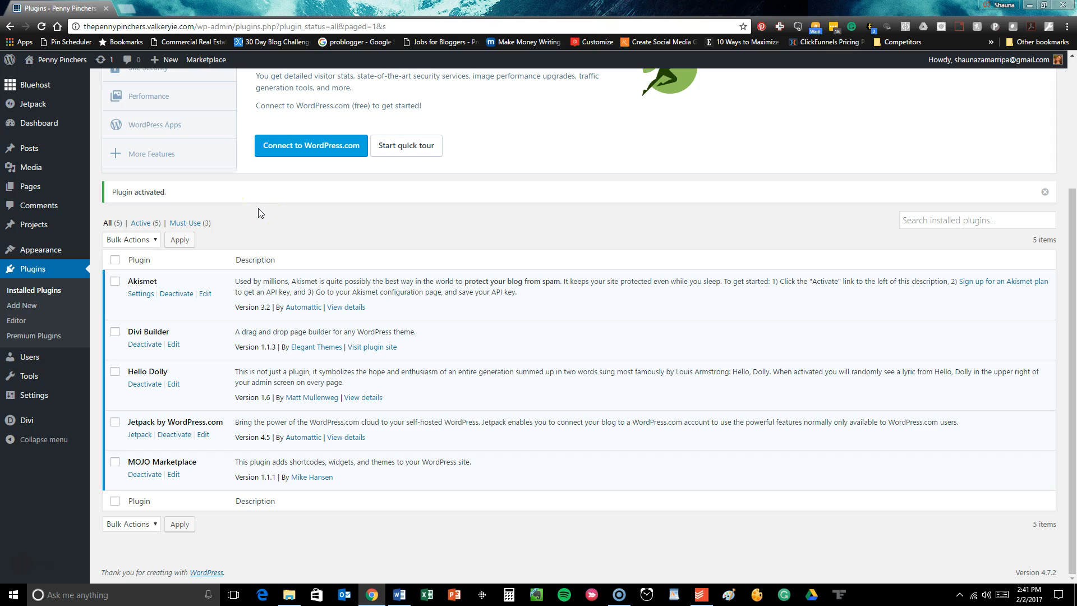
pyautogui.moveTo(254, 210)
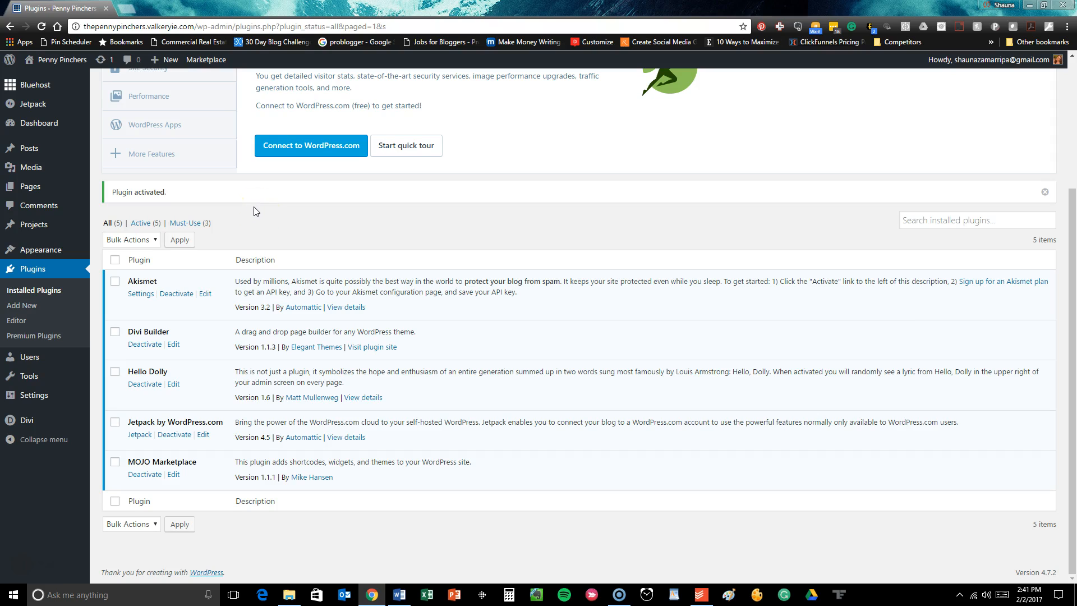
pyautogui.moveTo(136, 358)
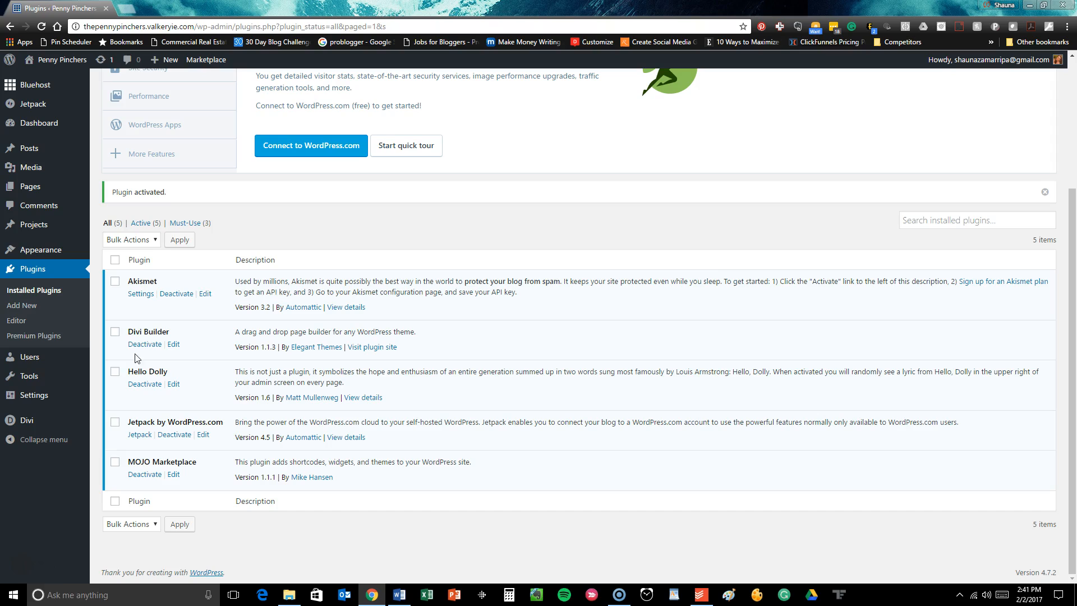
pyautogui.moveTo(27, 575)
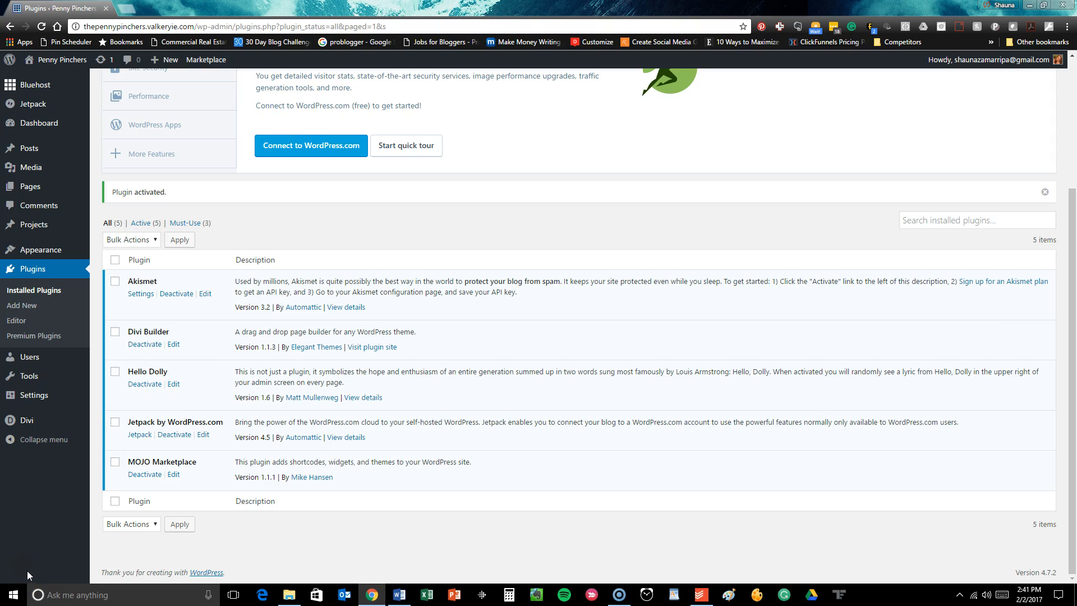